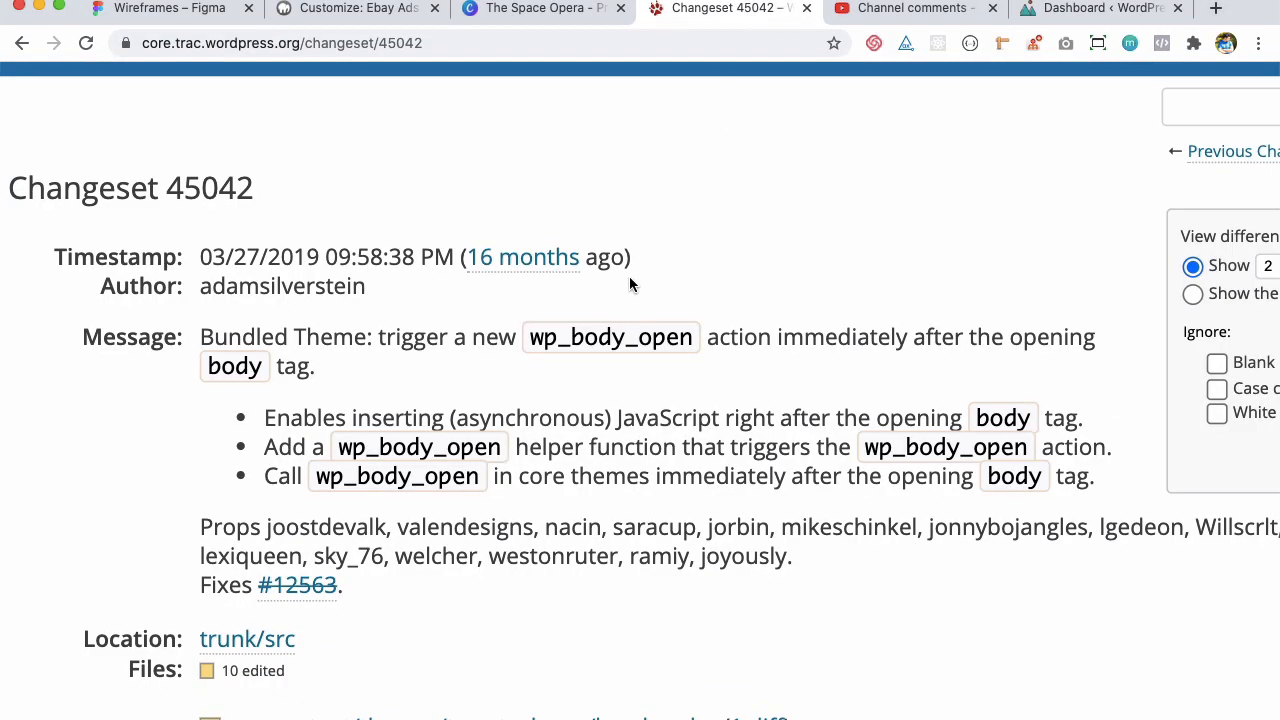
Select wp_body_open in the commit message, then the existing wp_head() call in header.php
{"action": "double_click", "coordinate": [610, 336]}
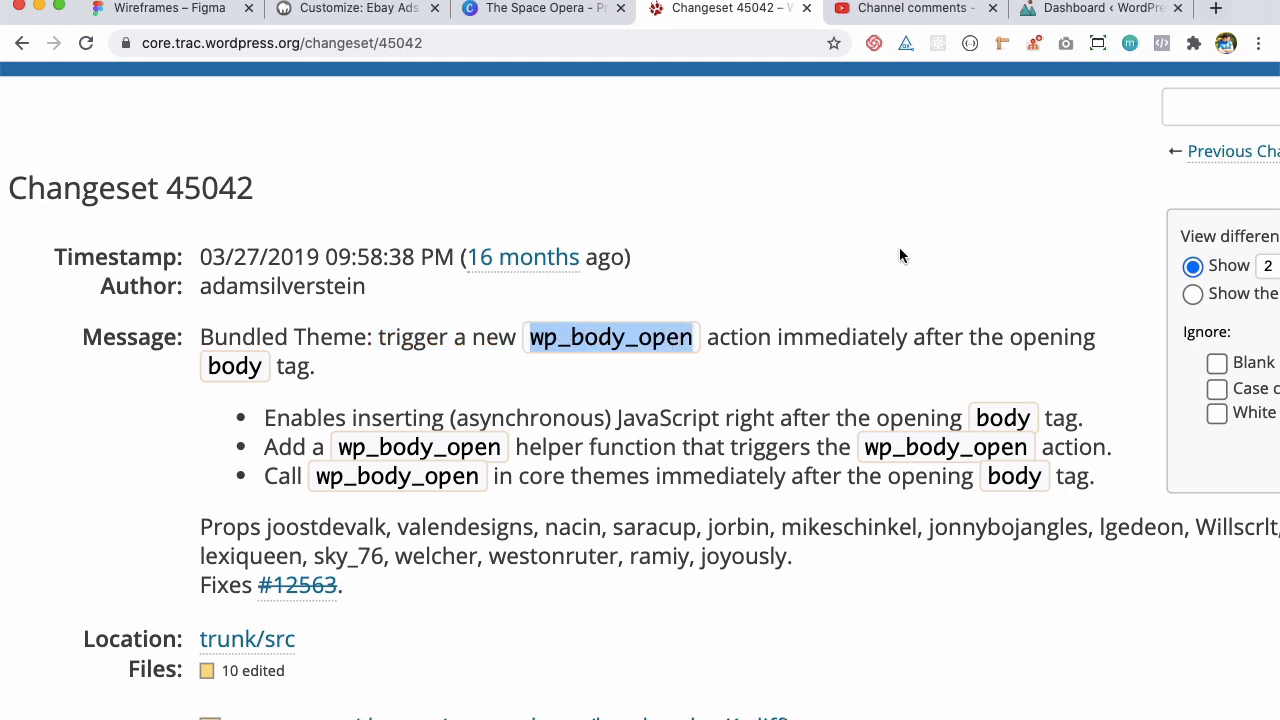
{"action": "left_click", "coordinate": [906, 8]}
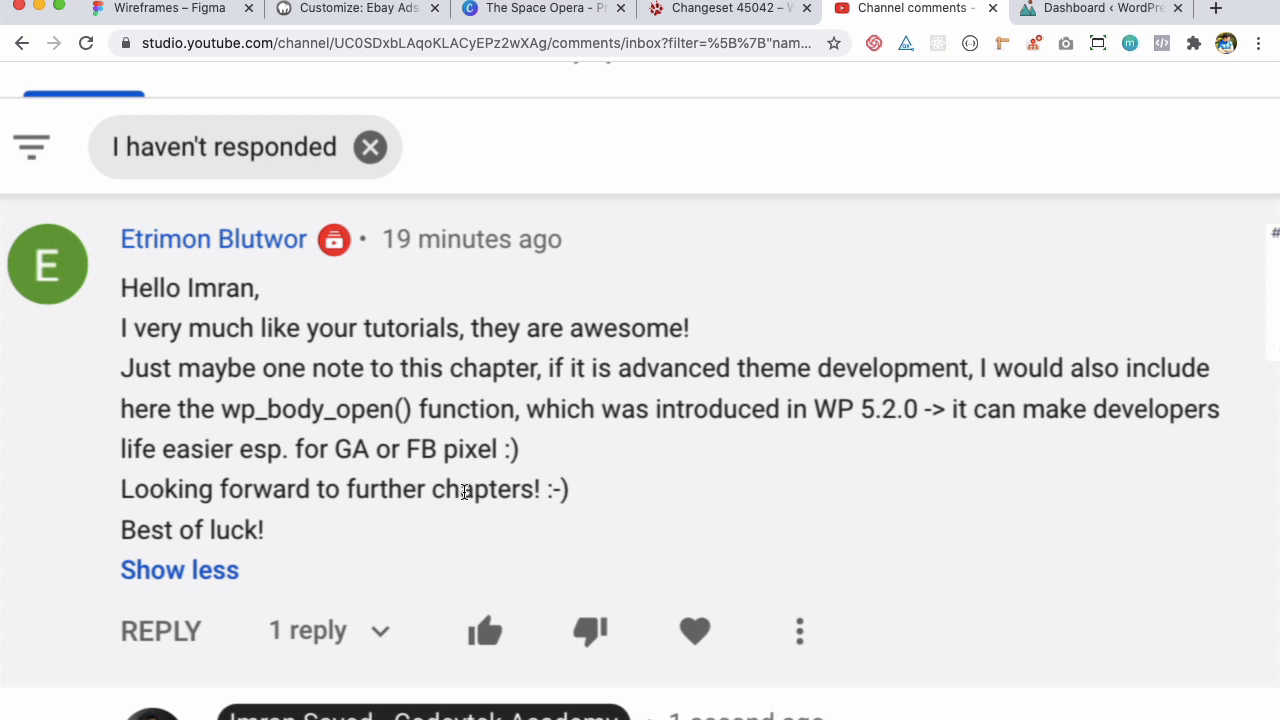
{"action": "mouse_move", "coordinate": [249, 353]}
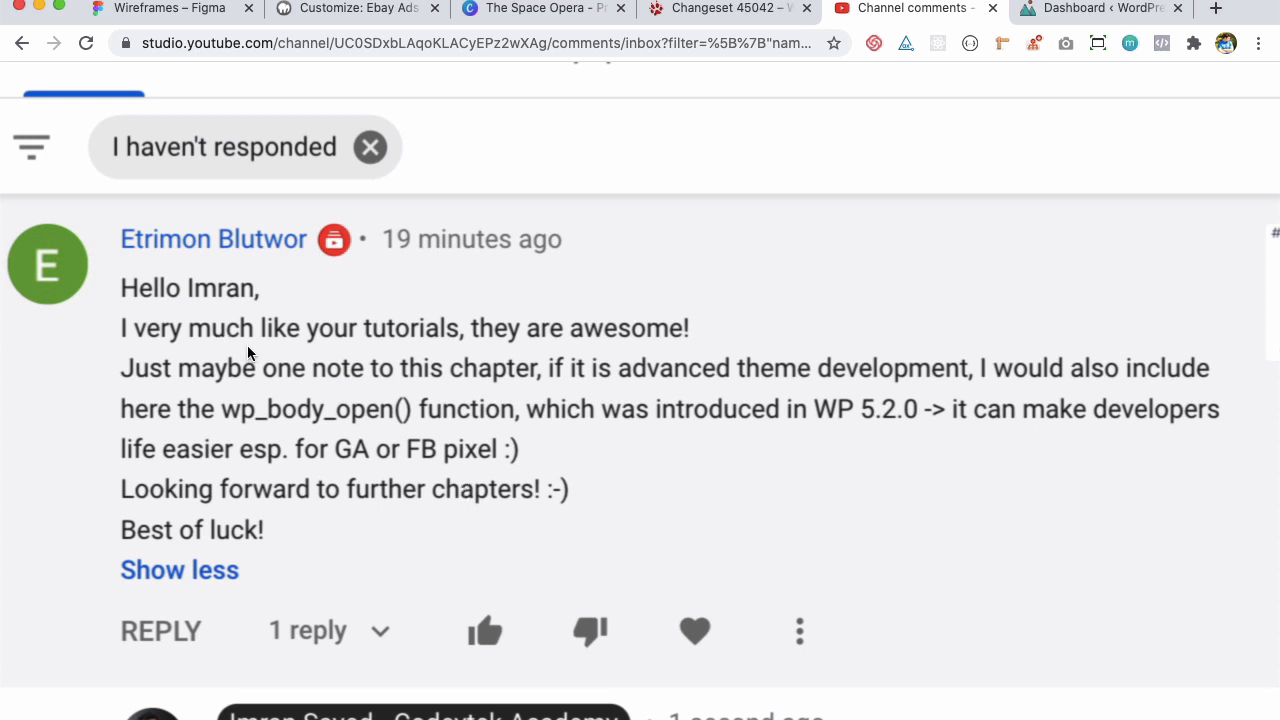
{"action": "mouse_move", "coordinate": [507, 403]}
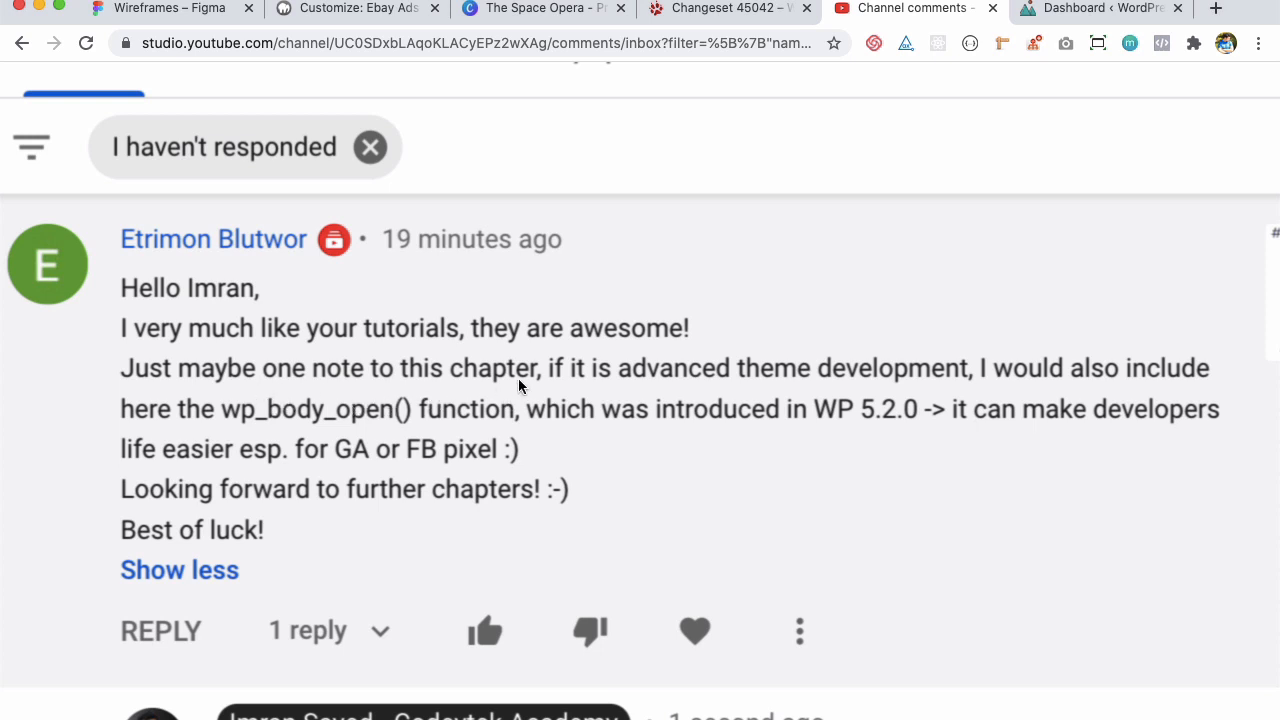
{"action": "mouse_move", "coordinate": [820, 404]}
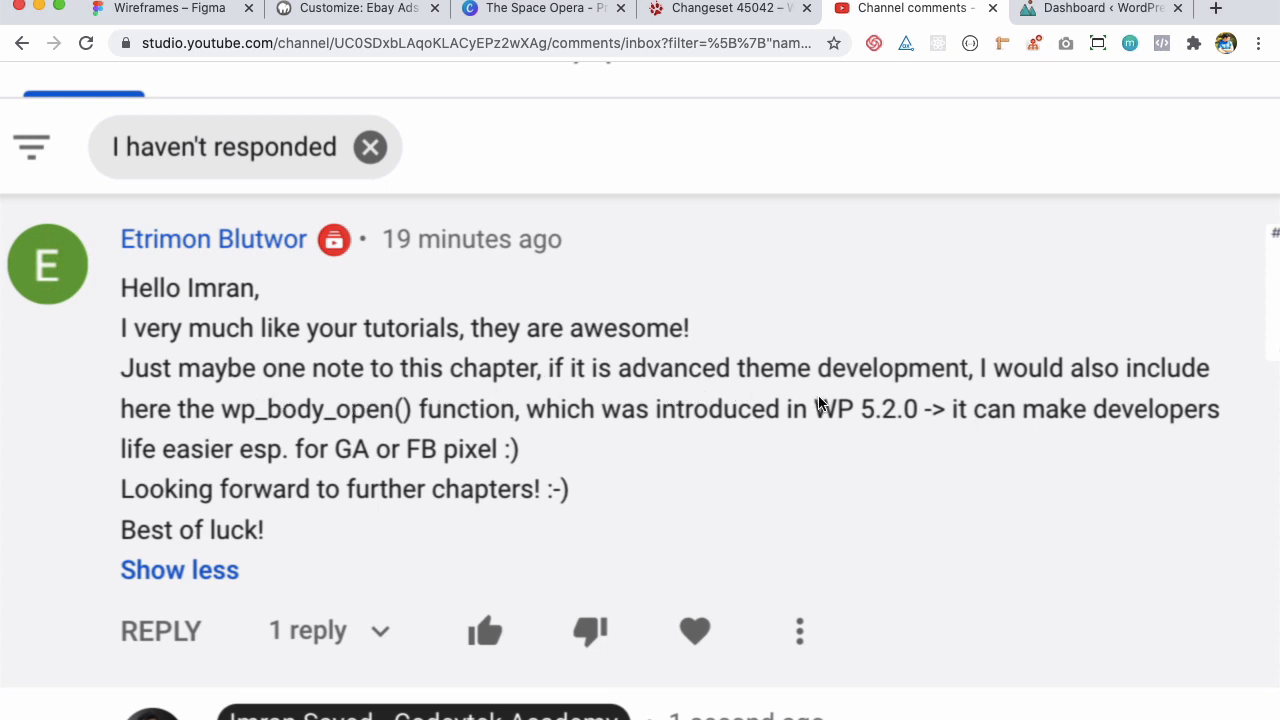
{"action": "mouse_move", "coordinate": [335, 430]}
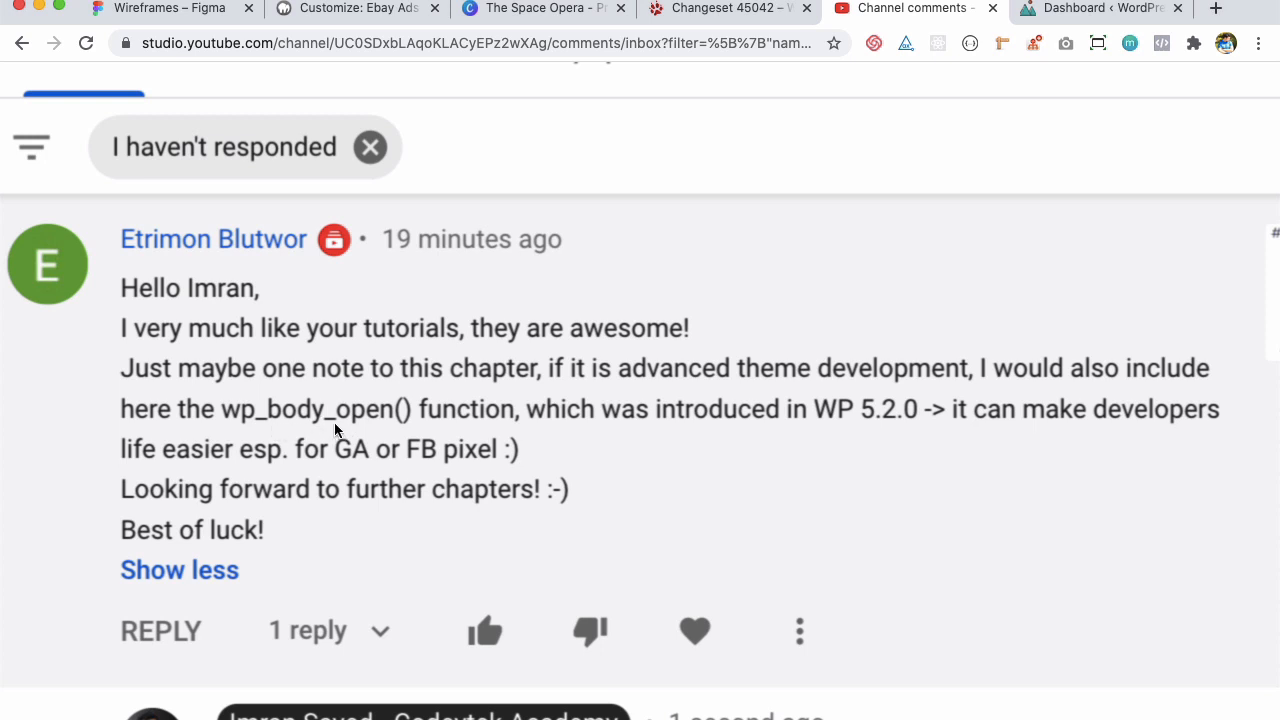
{"action": "mouse_move", "coordinate": [454, 430]}
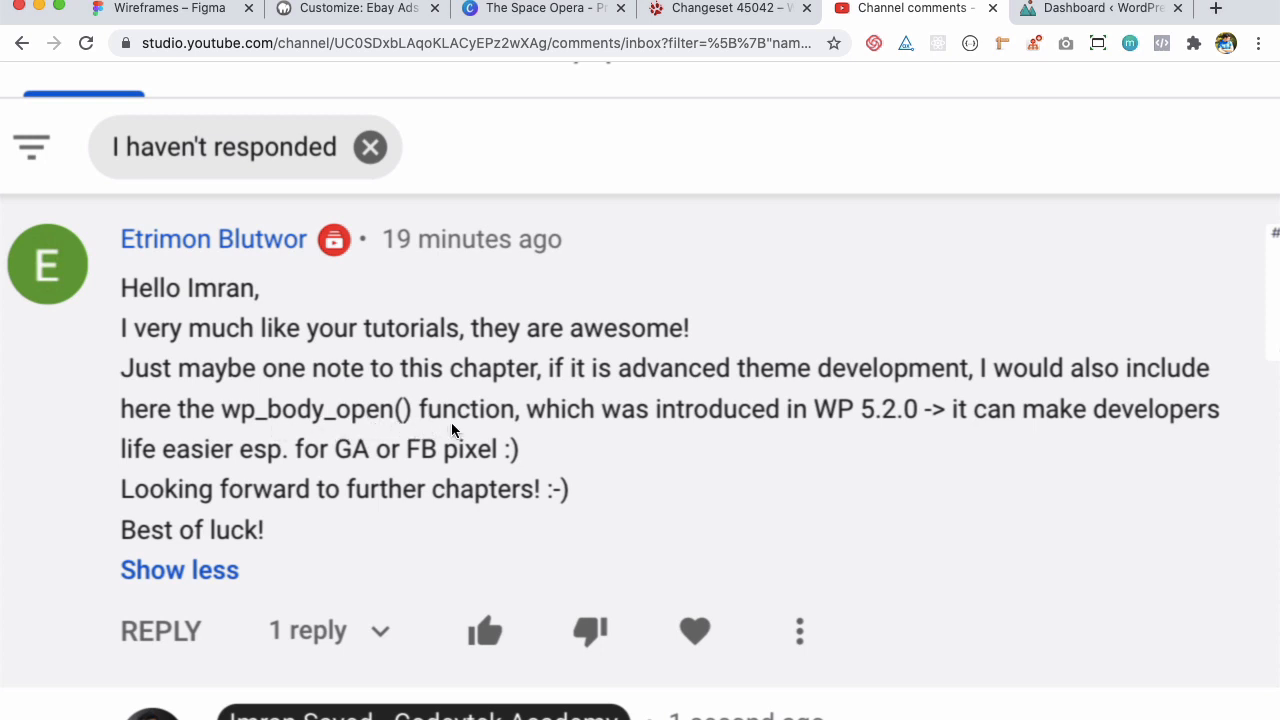
{"action": "mouse_move", "coordinate": [920, 436]}
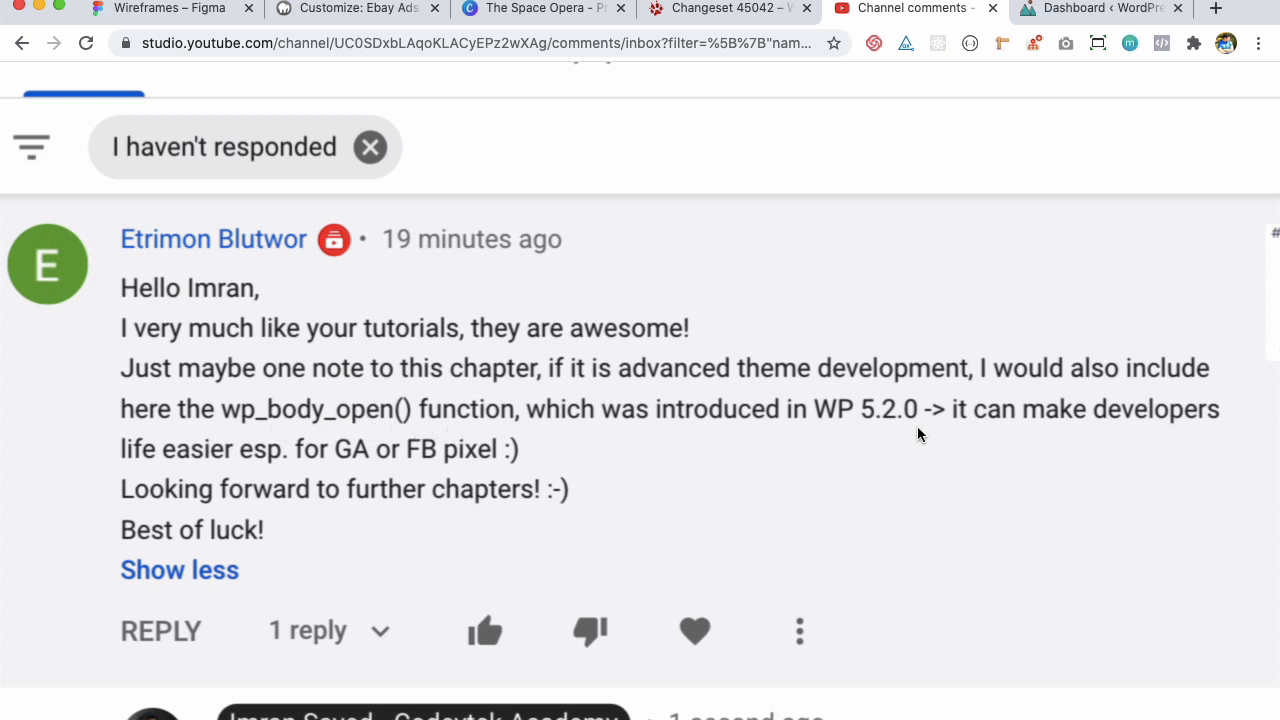
{"action": "mouse_move", "coordinate": [293, 473]}
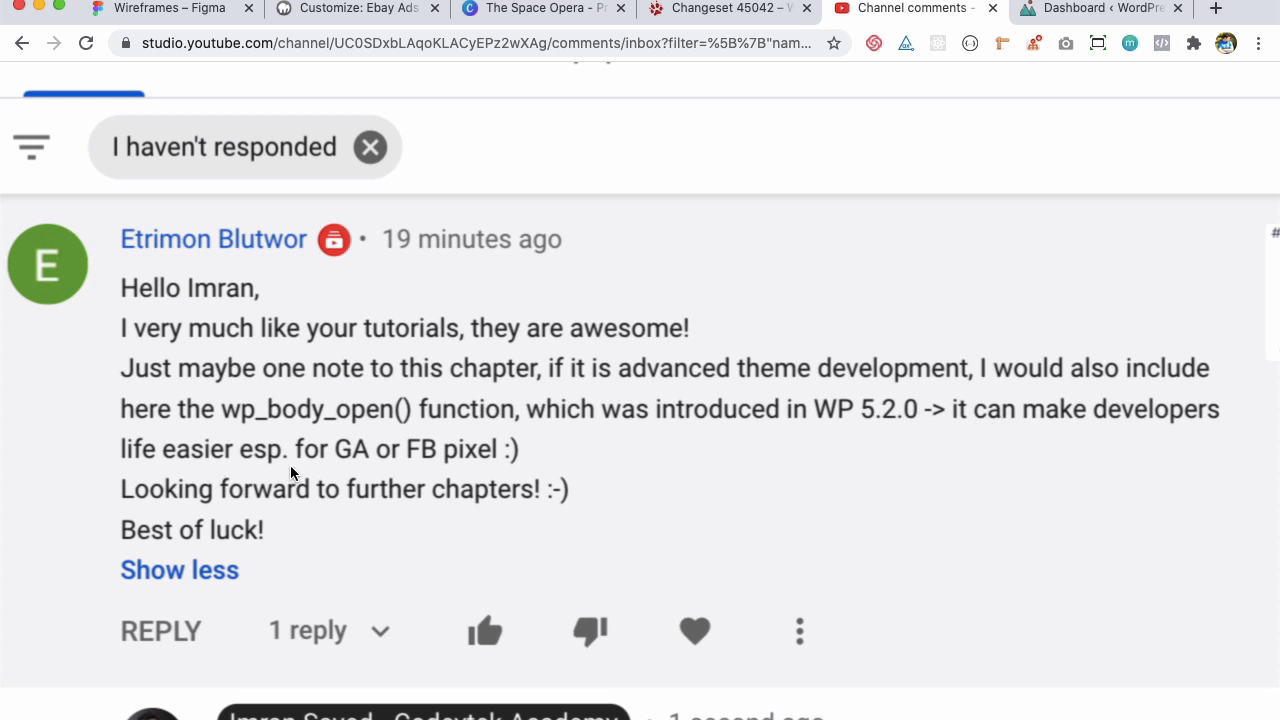
{"action": "mouse_move", "coordinate": [422, 475]}
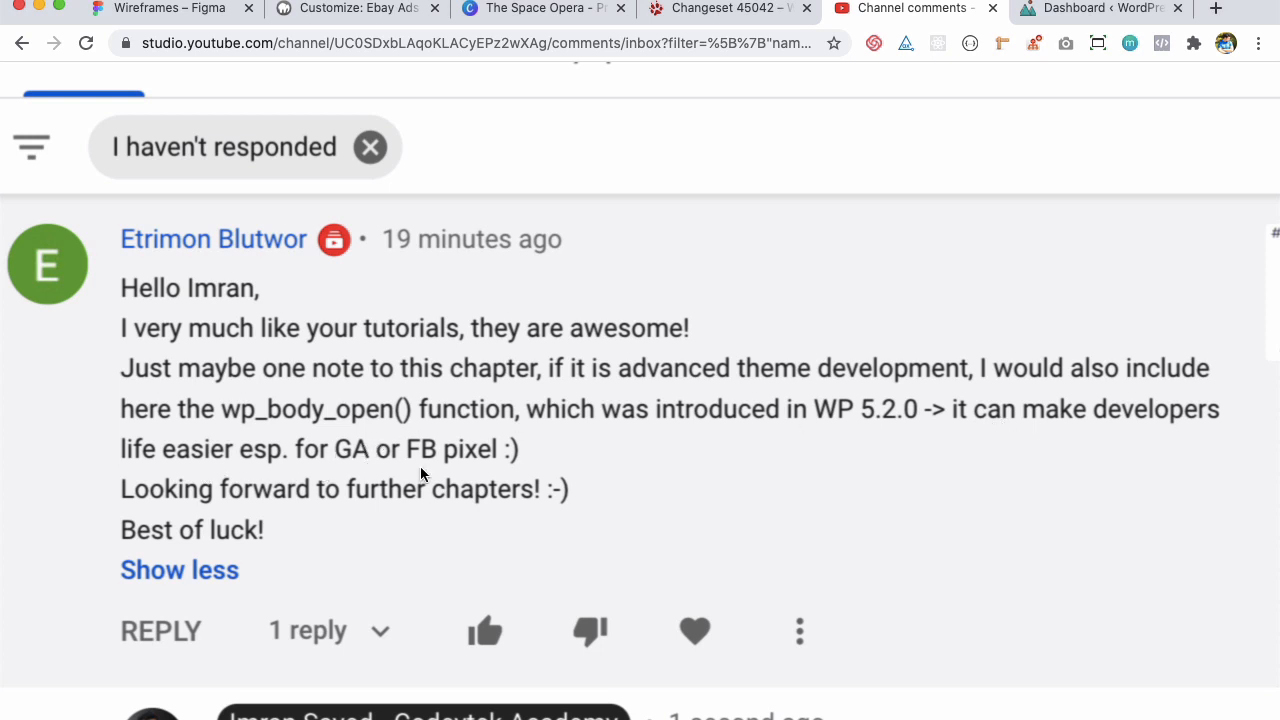
{"action": "mouse_move", "coordinate": [449, 473]}
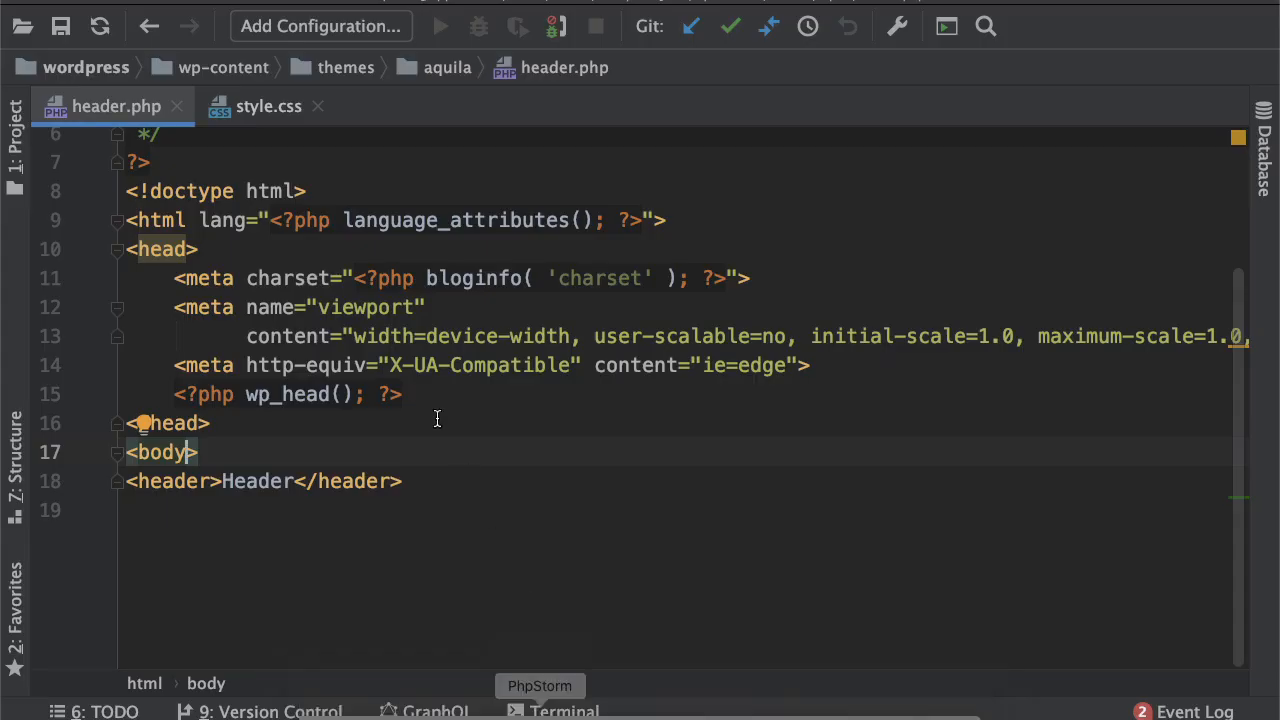
{"action": "double_click", "coordinate": [300, 394]}
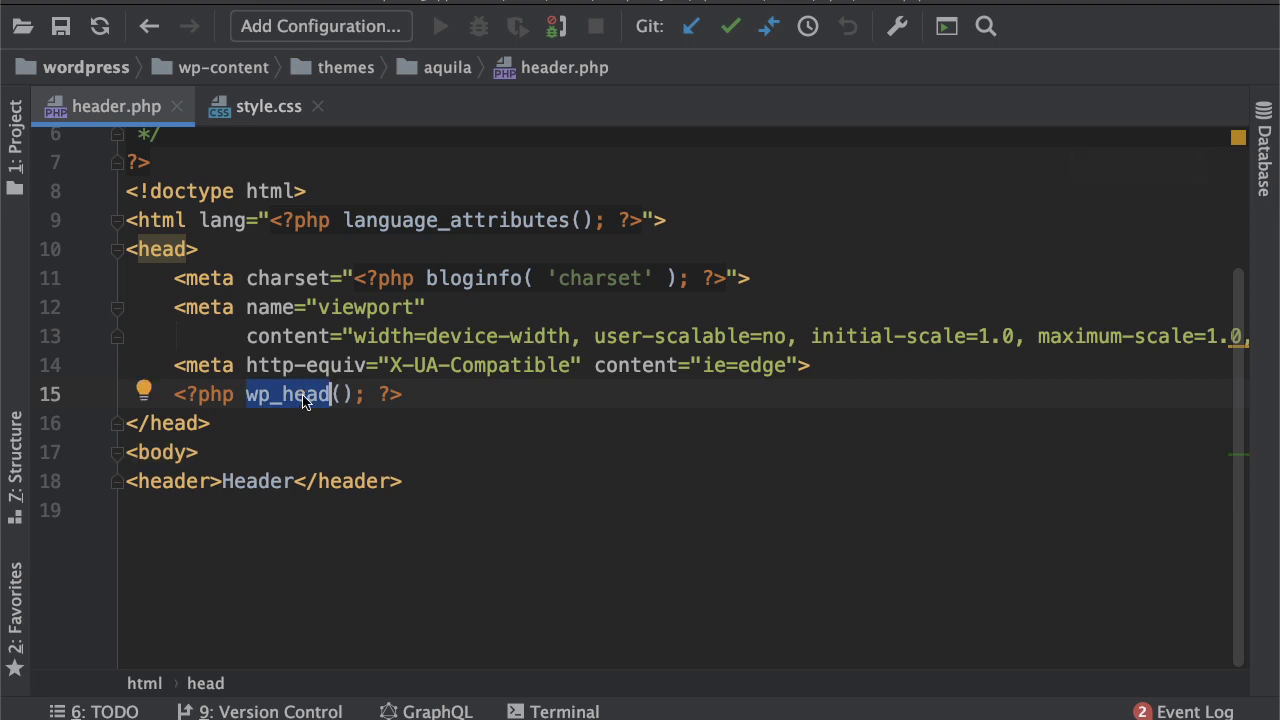
{"action": "mouse_move", "coordinate": [245, 326]}
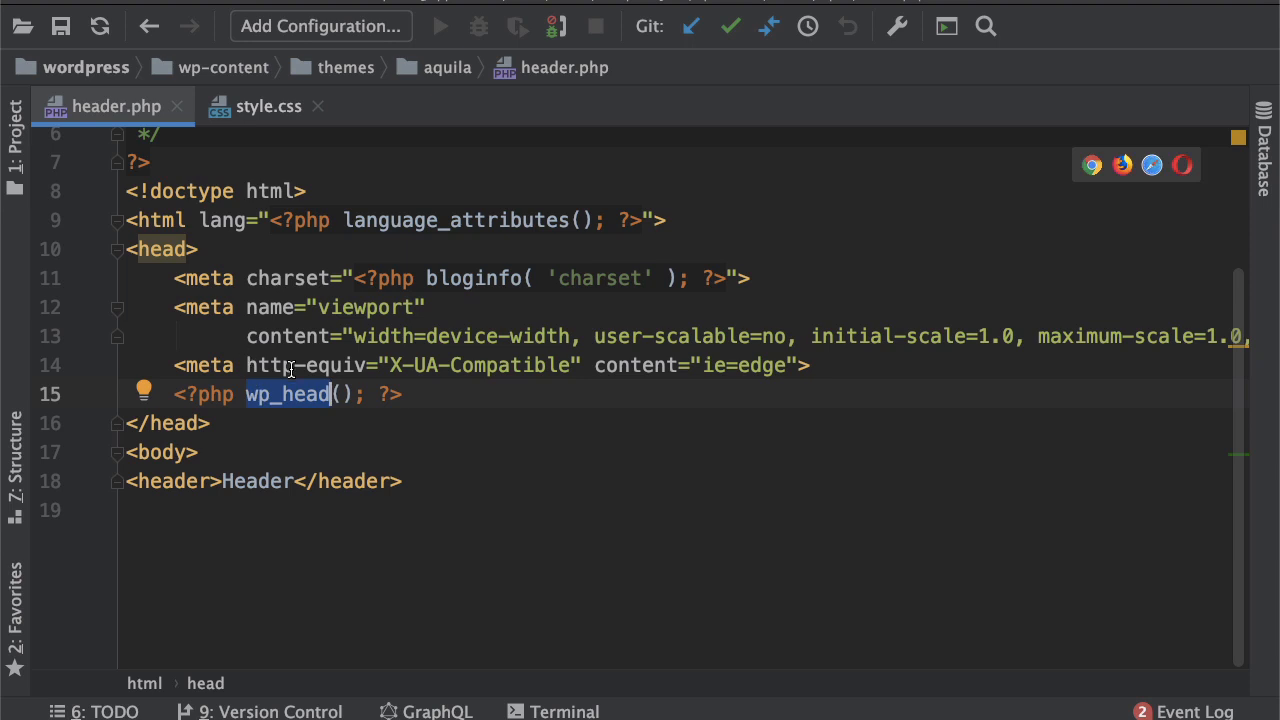
{"action": "mouse_move", "coordinate": [47, 135]}
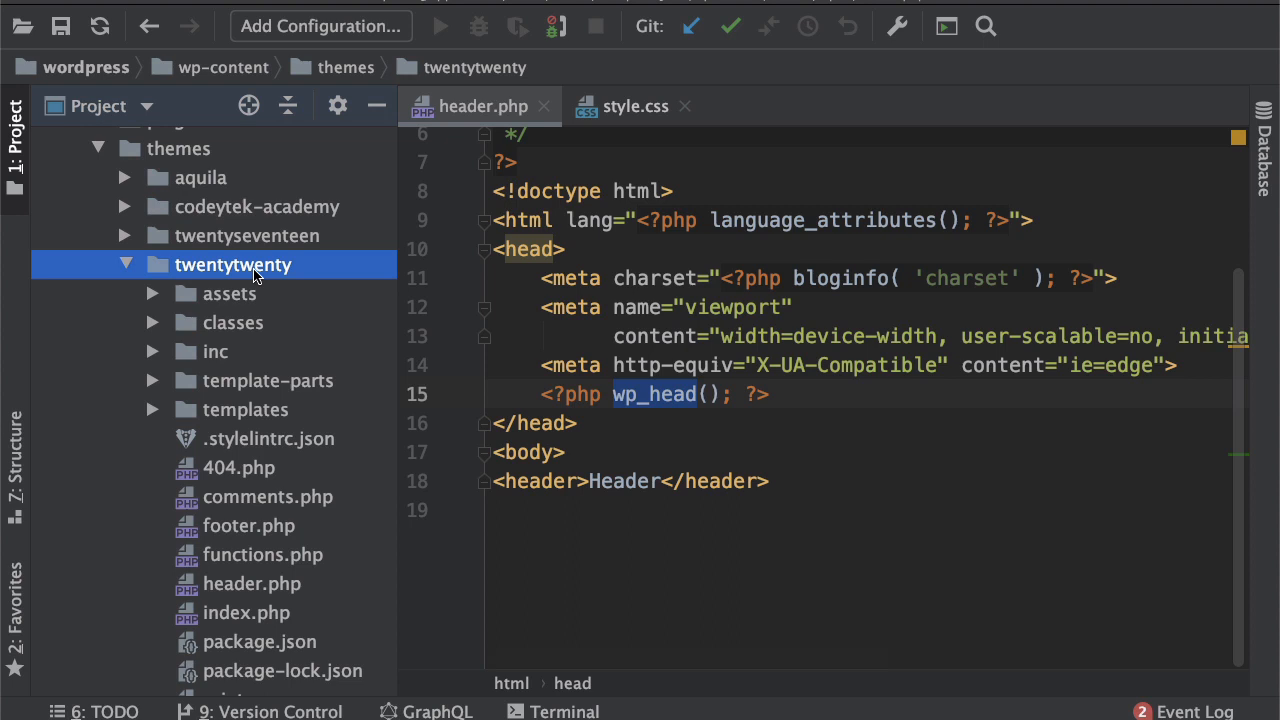
Expand the aquila theme folder and open its footer.php containing wp_footer()
{"action": "left_click", "coordinate": [200, 177]}
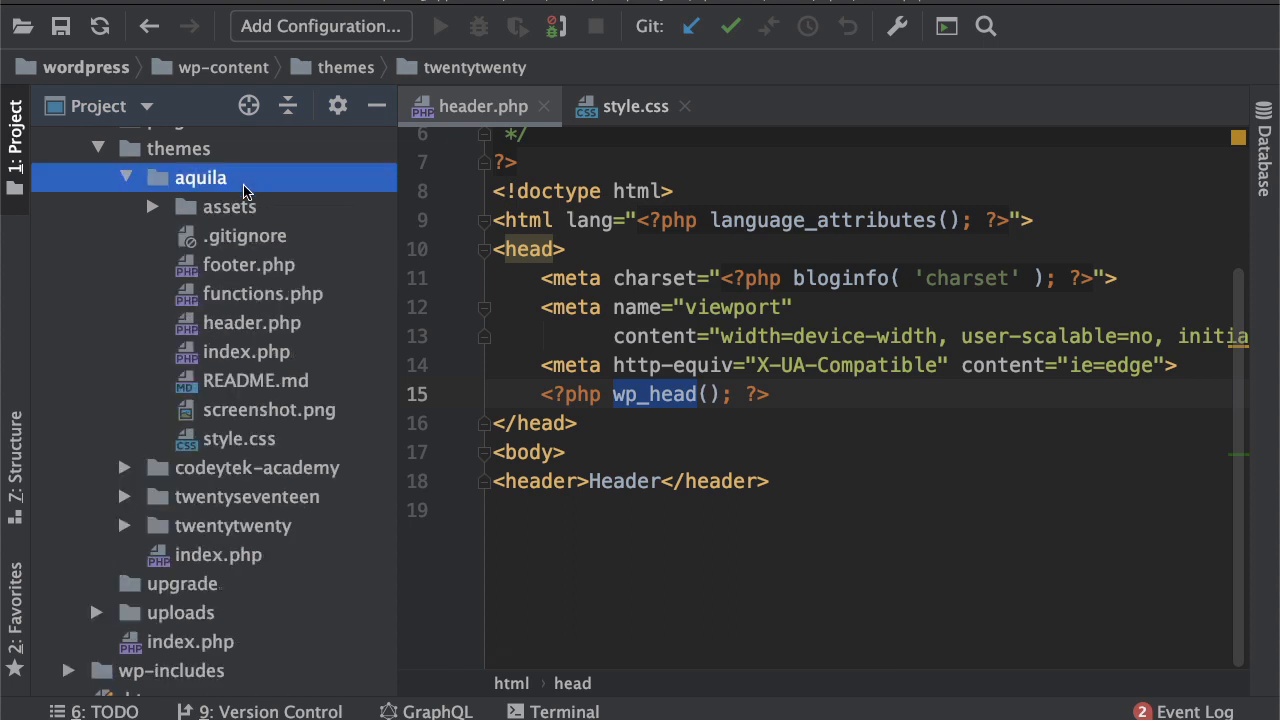
{"action": "double_click", "coordinate": [248, 264]}
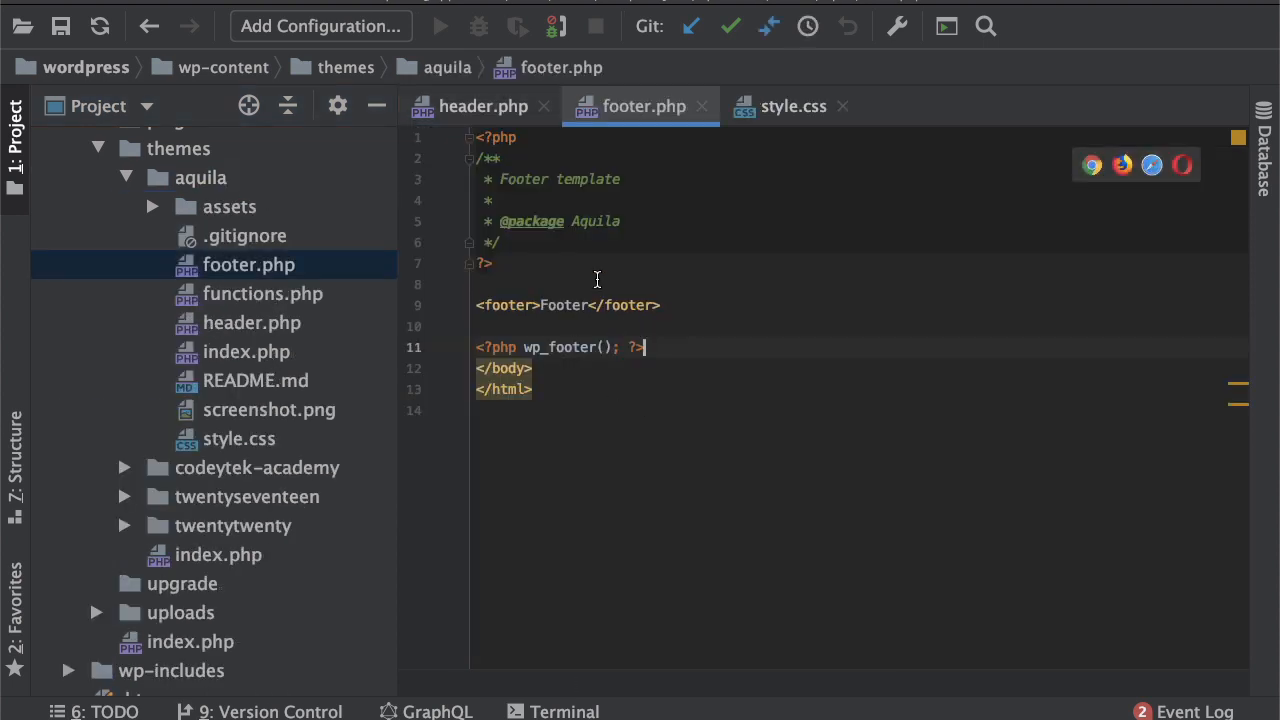
{"action": "left_click", "coordinate": [484, 106]}
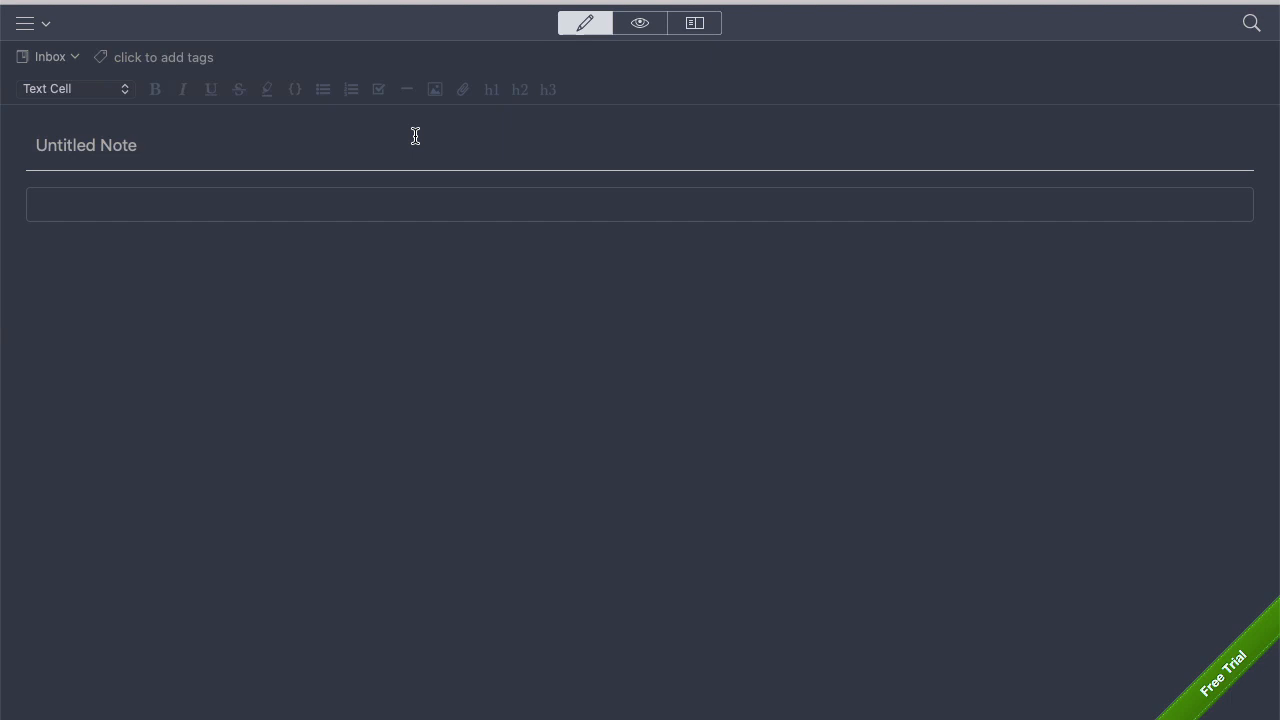
Type an add_code() function and add_action( 'wp_head', 'add_code' ); in Quiver's PHP cell
{"action": "type", "text": "function"}
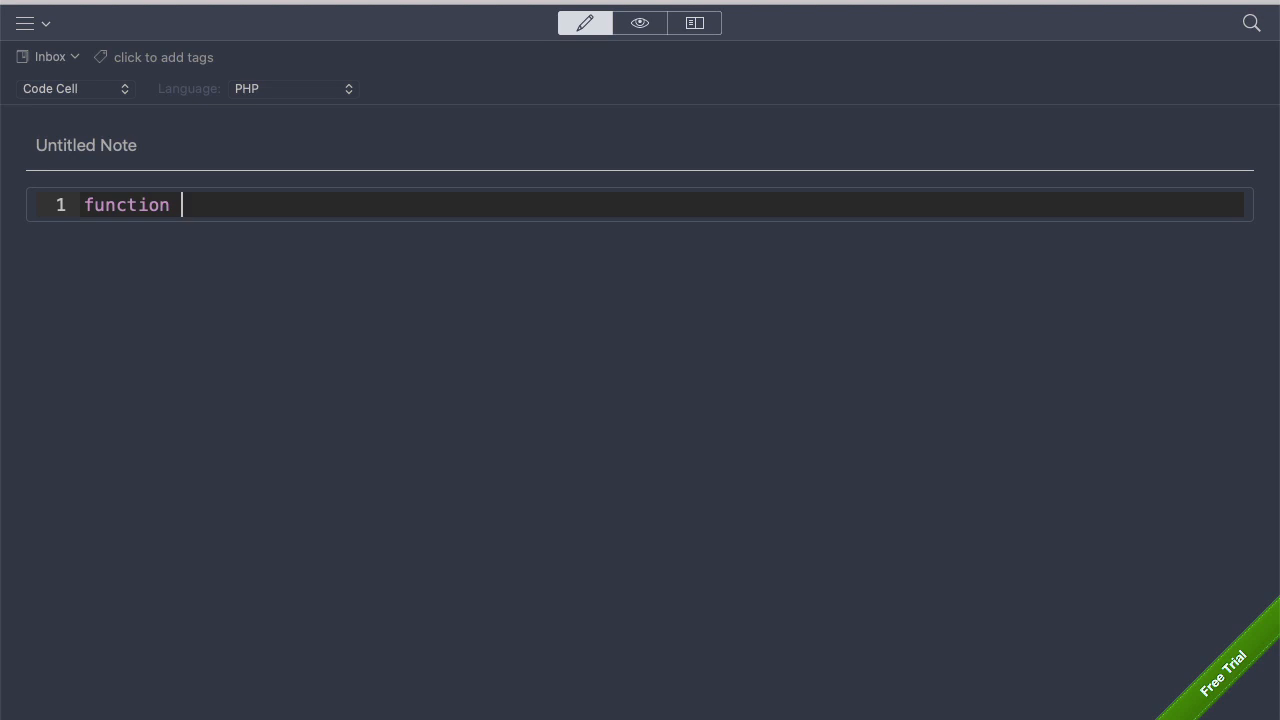
{"action": "type", "text": "add_"}
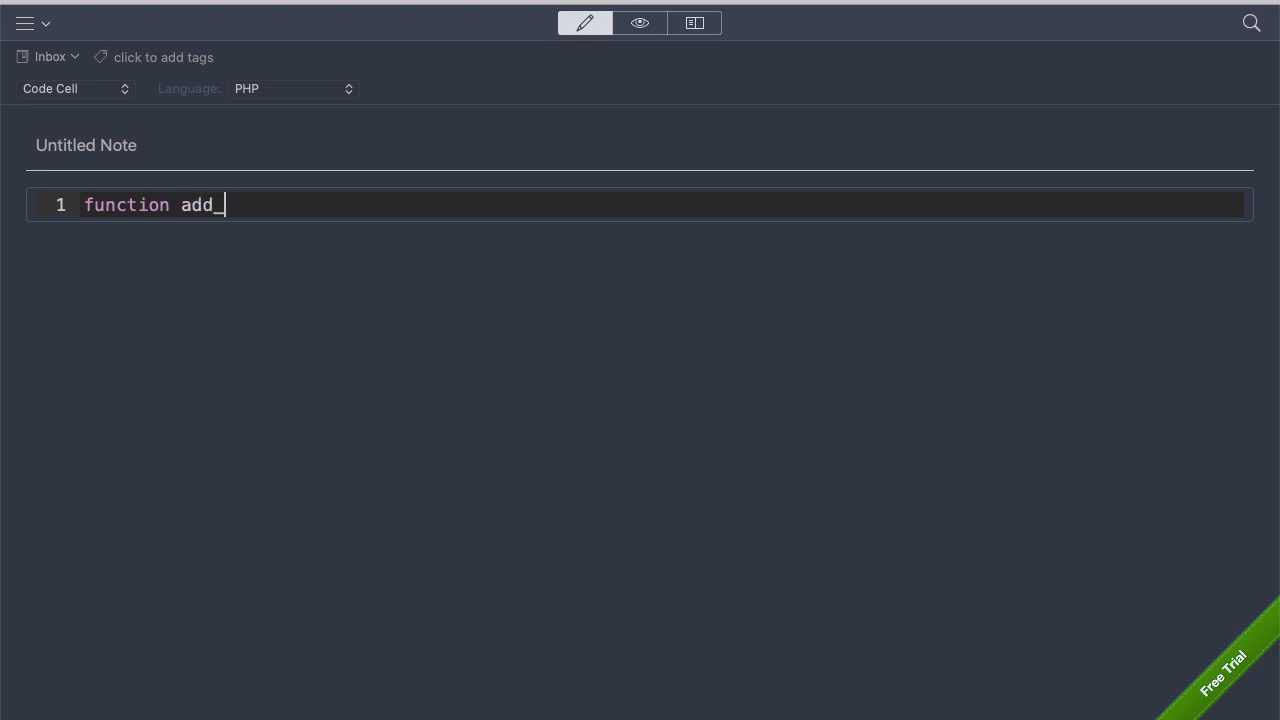
{"action": "type", "text": "code()"}
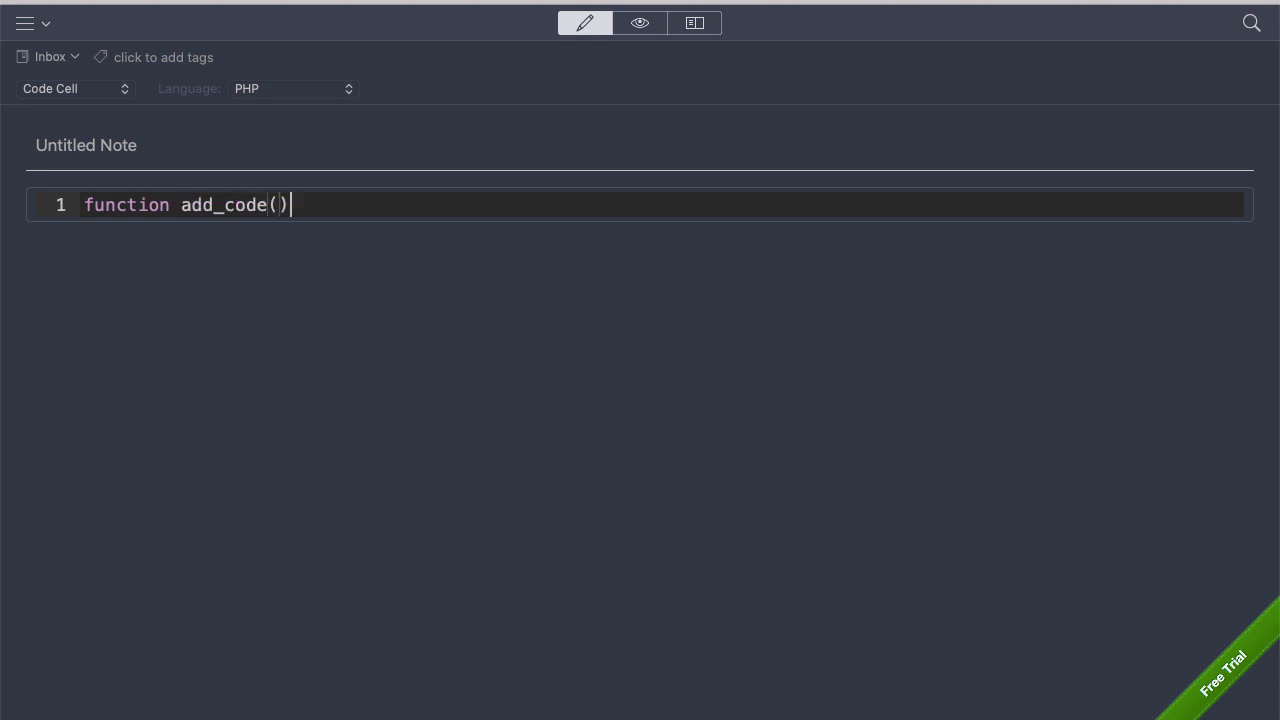
{"action": "type", "text": "{"}
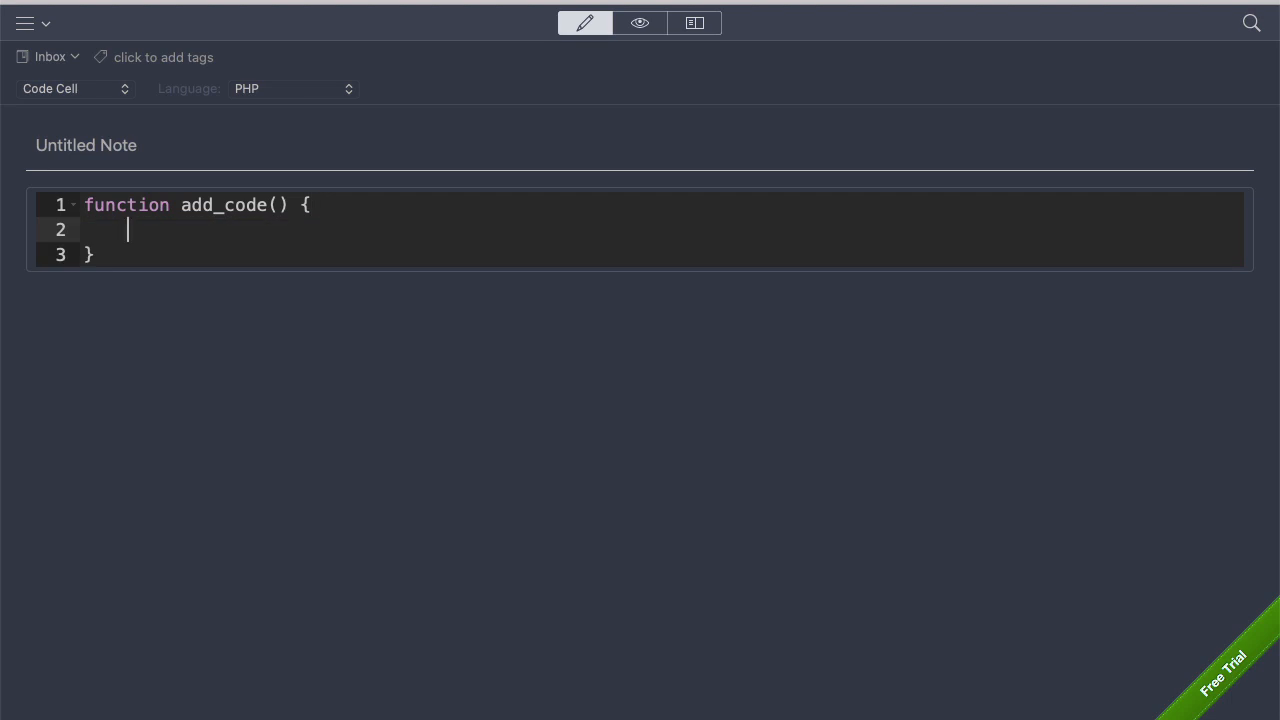
{"action": "type", "text": "ret"}
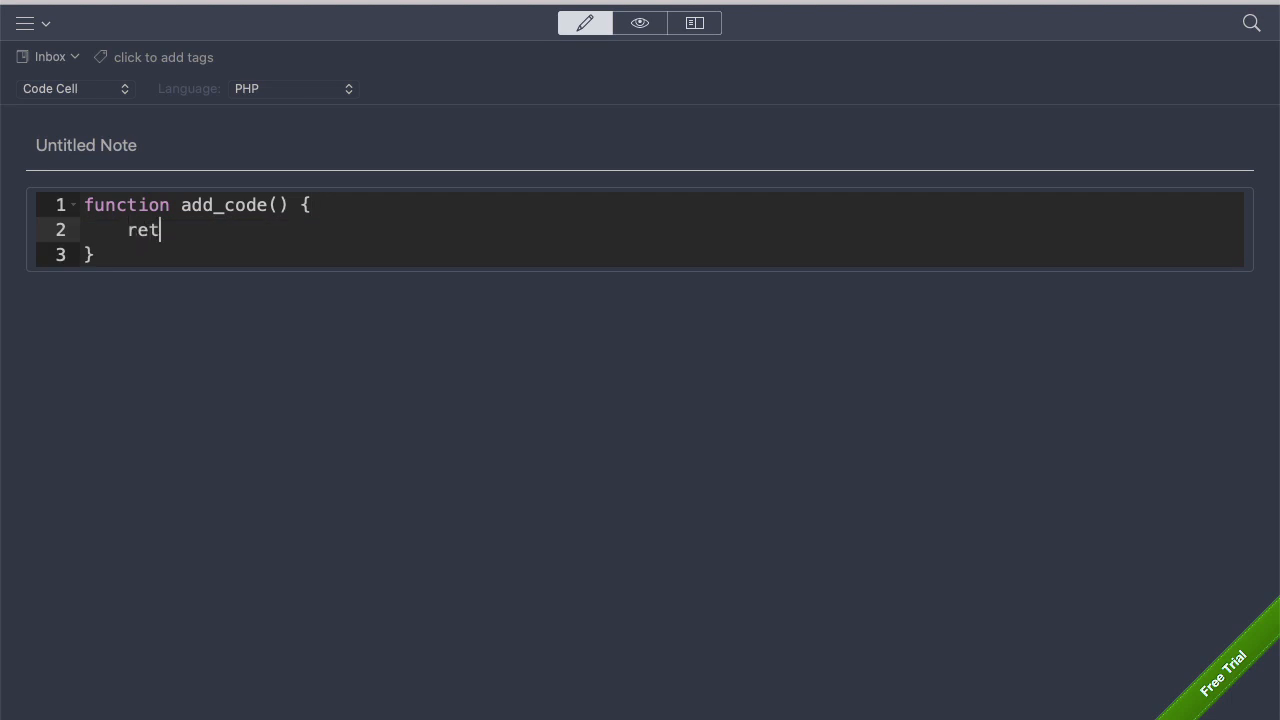
{"action": "type", "text": "urn ..."}
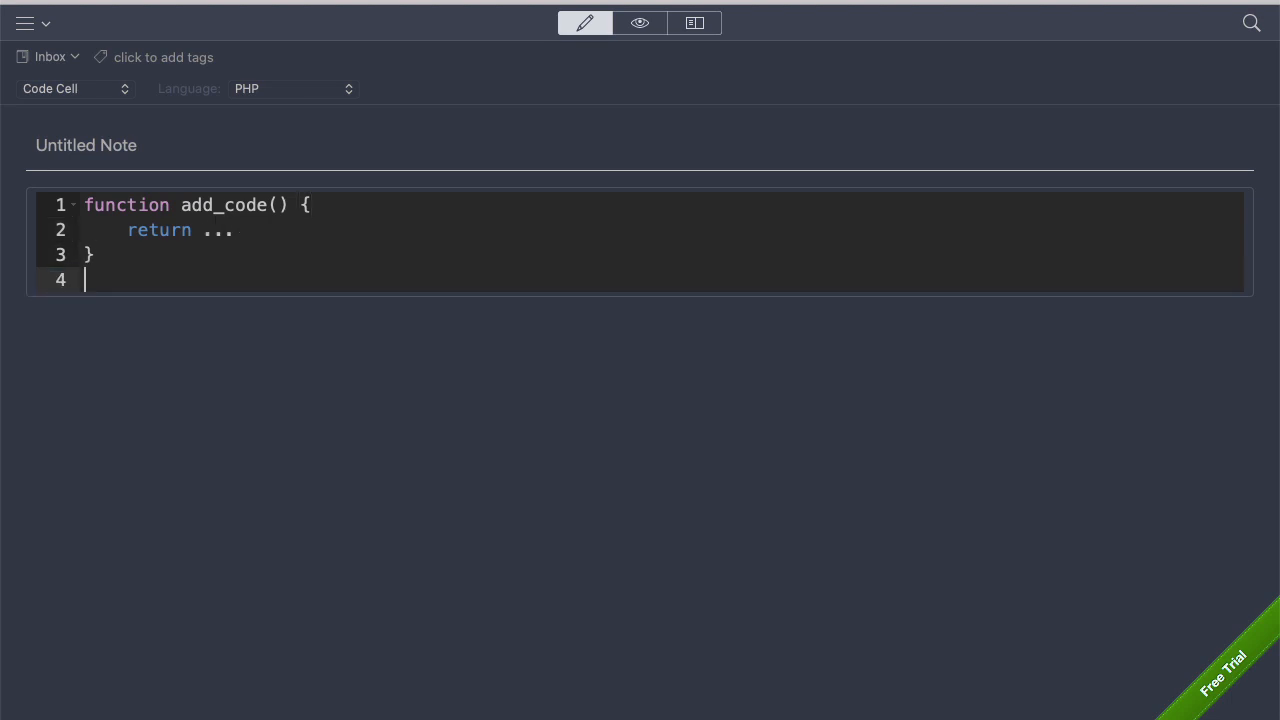
{"action": "type", "text": "add_ac"}
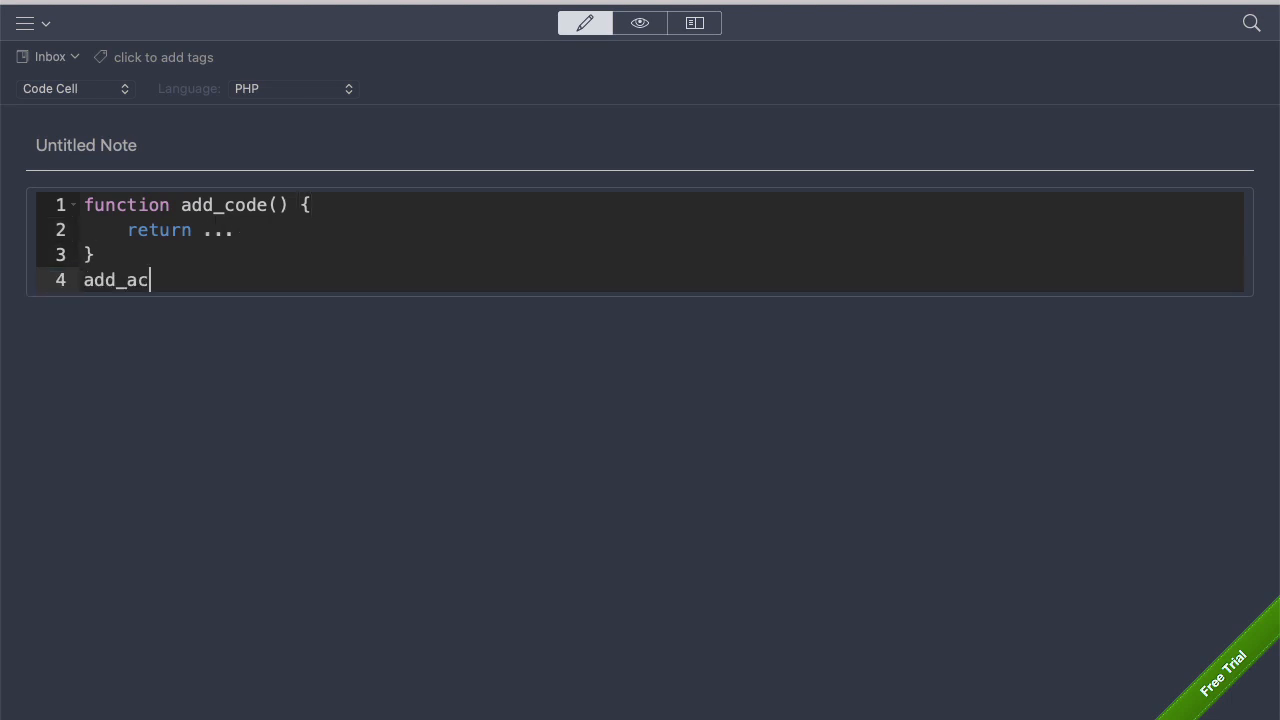
{"action": "type", "text": "d"}
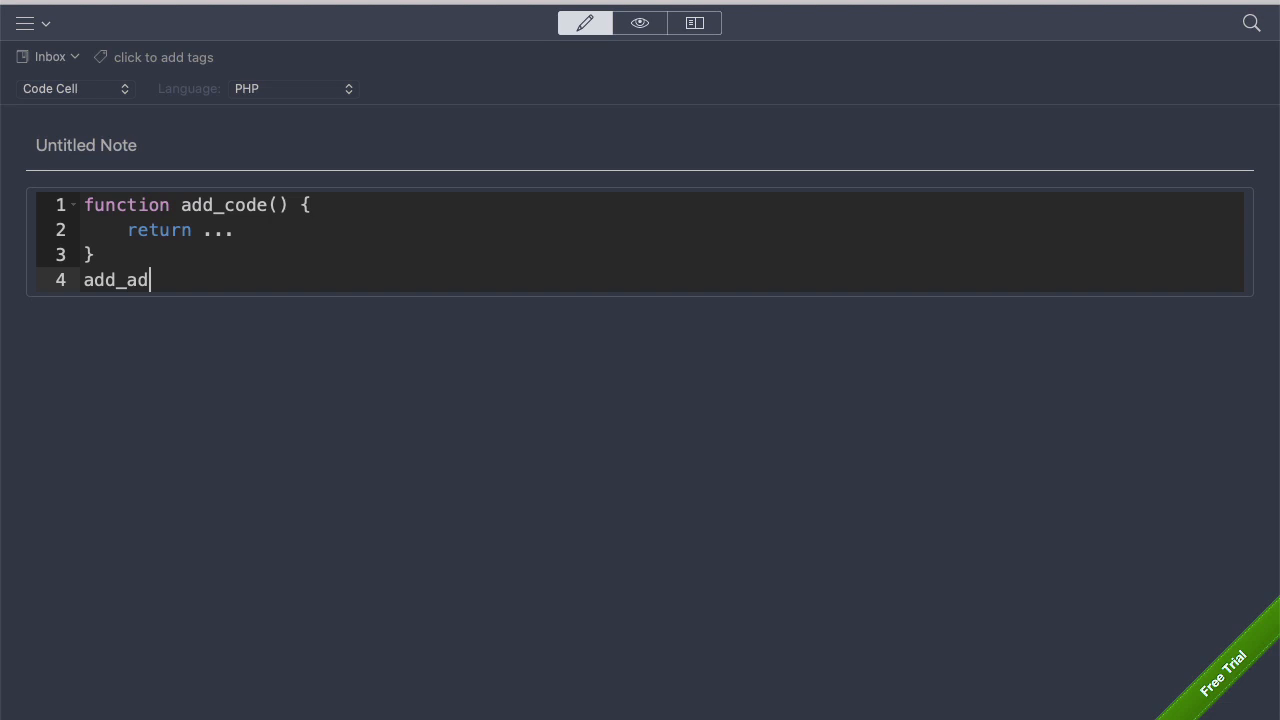
{"action": "type", "text": "tion"}
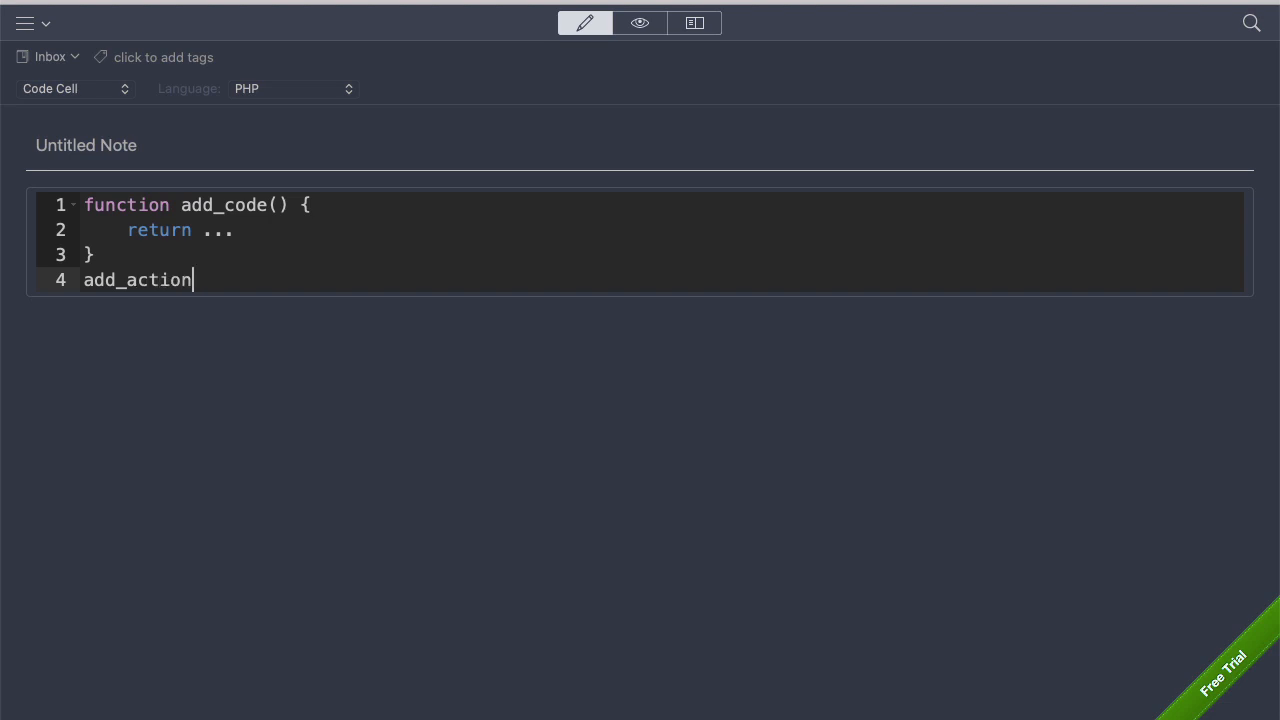
{"action": "type", "text": "( '' )"}
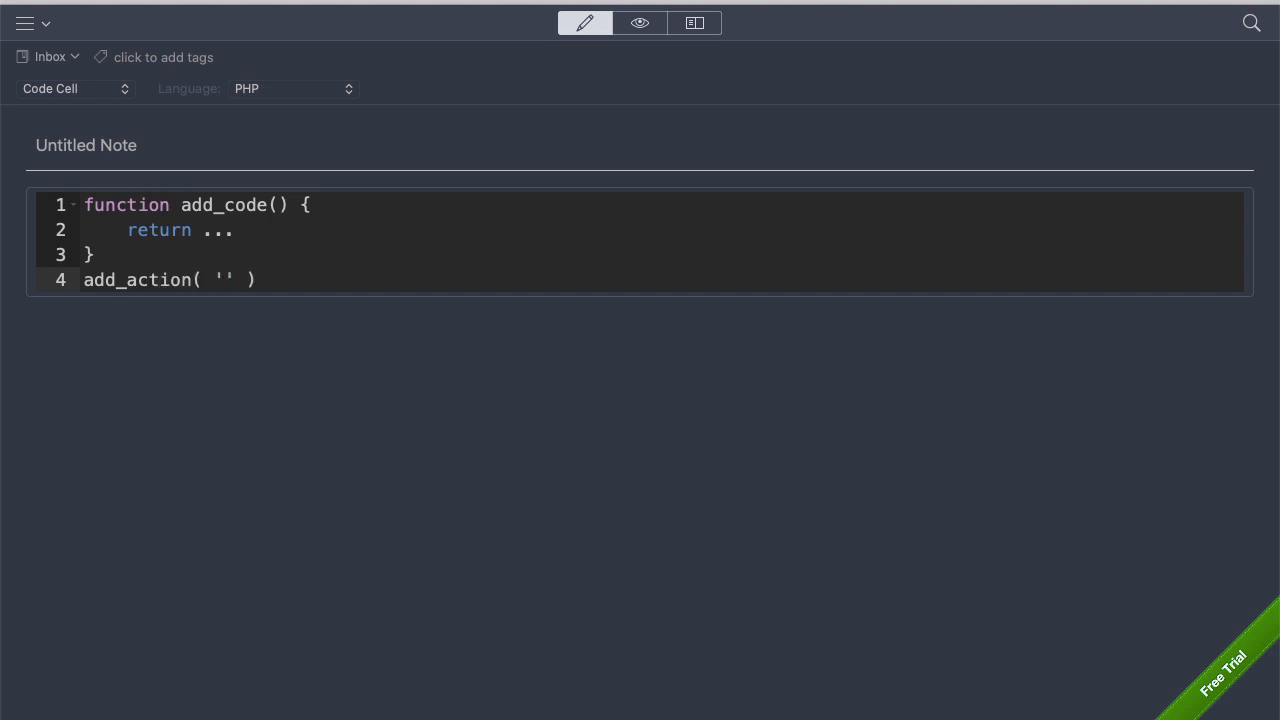
{"action": "type", "text": "wp_head',"}
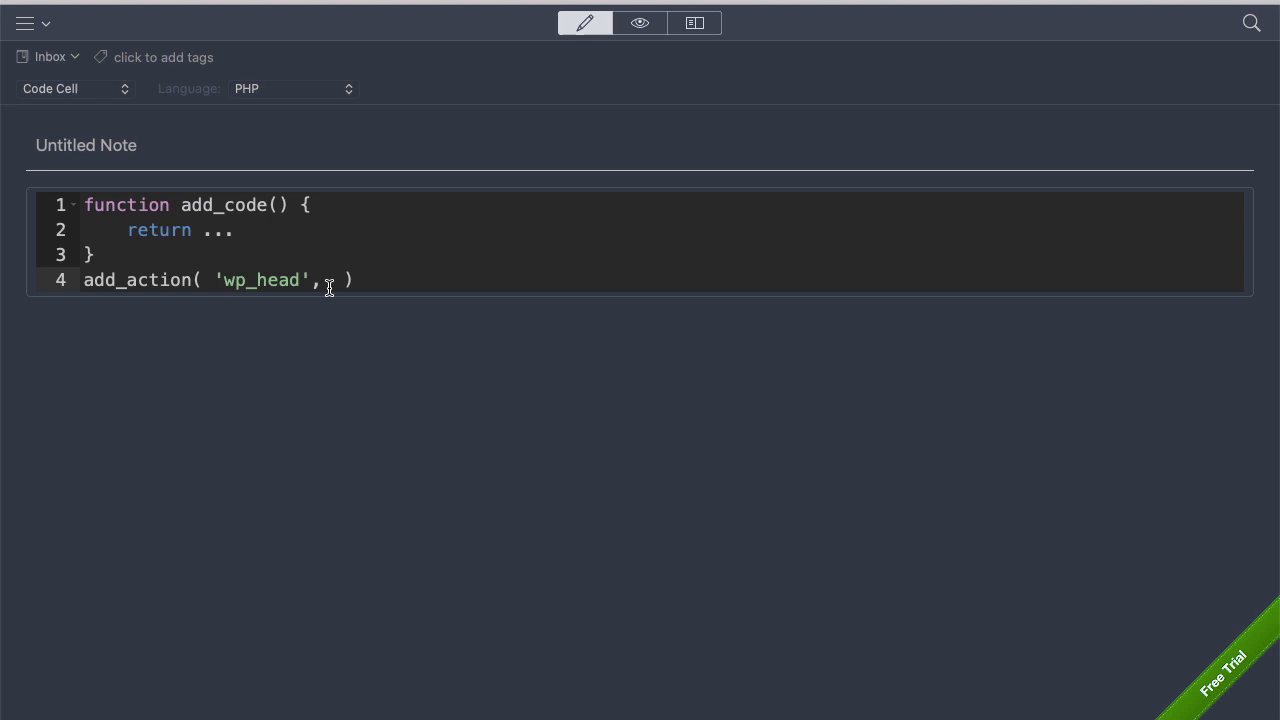
{"action": "type", "text": "'add_code' );"}
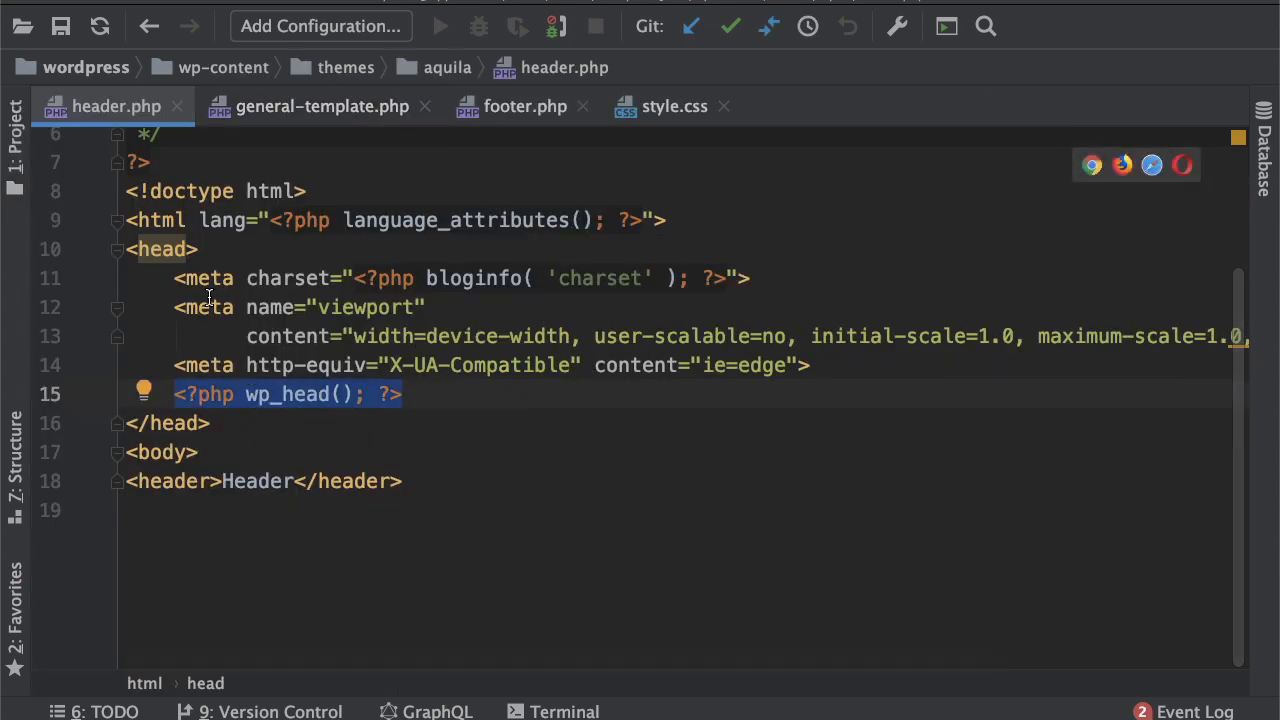
Check footer.php, return to header.php, and reopen Trac changeset 45042 on wp_body_open
{"action": "left_click", "coordinate": [525, 106]}
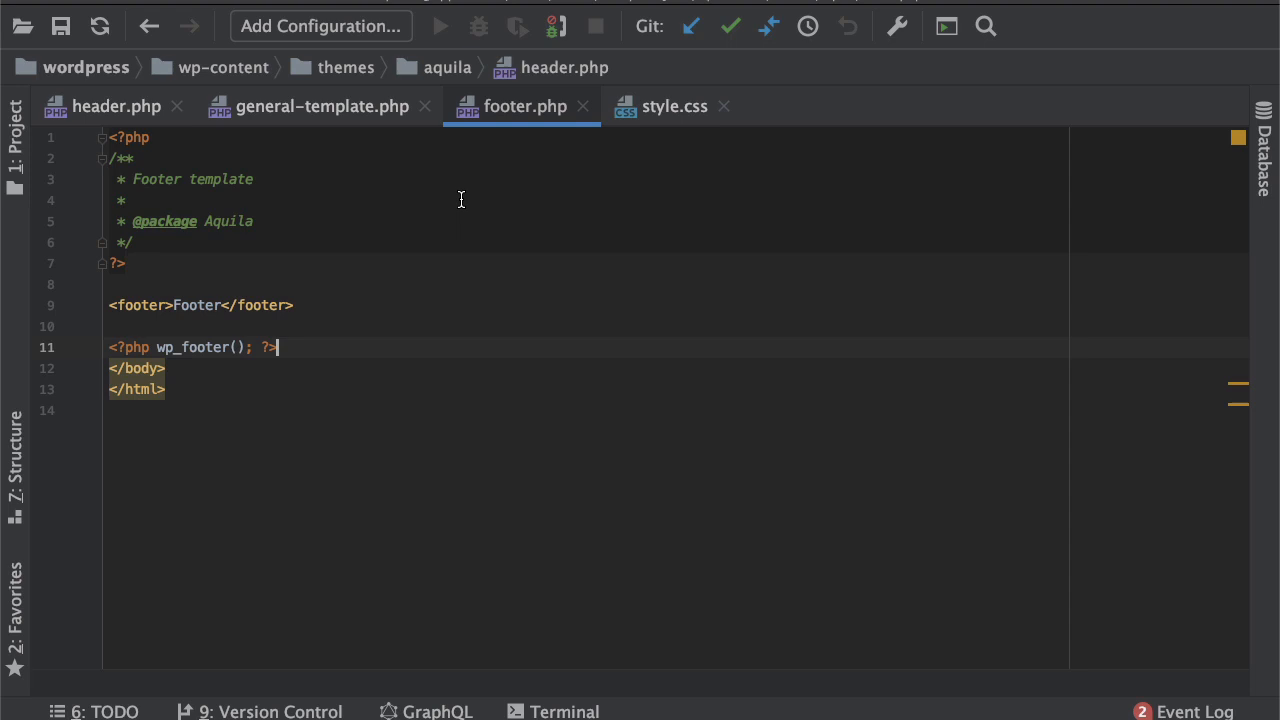
{"action": "left_click", "coordinate": [116, 106]}
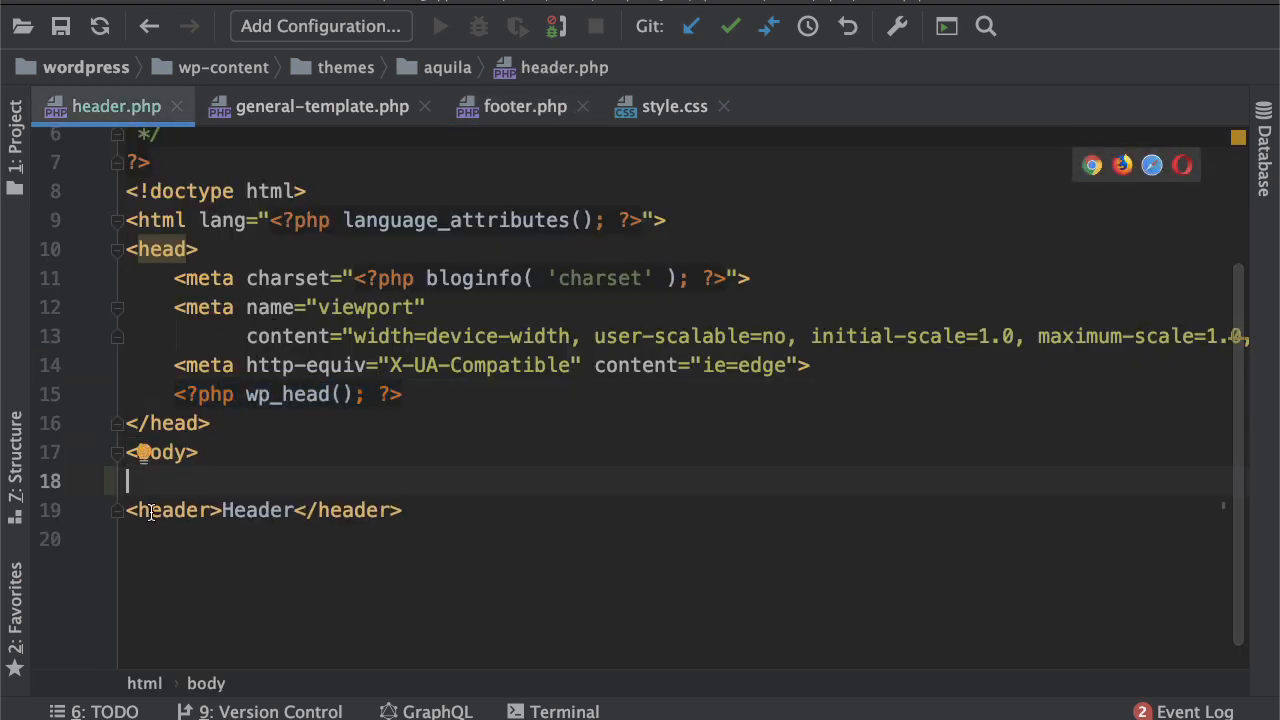
{"action": "mouse_move", "coordinate": [170, 473]}
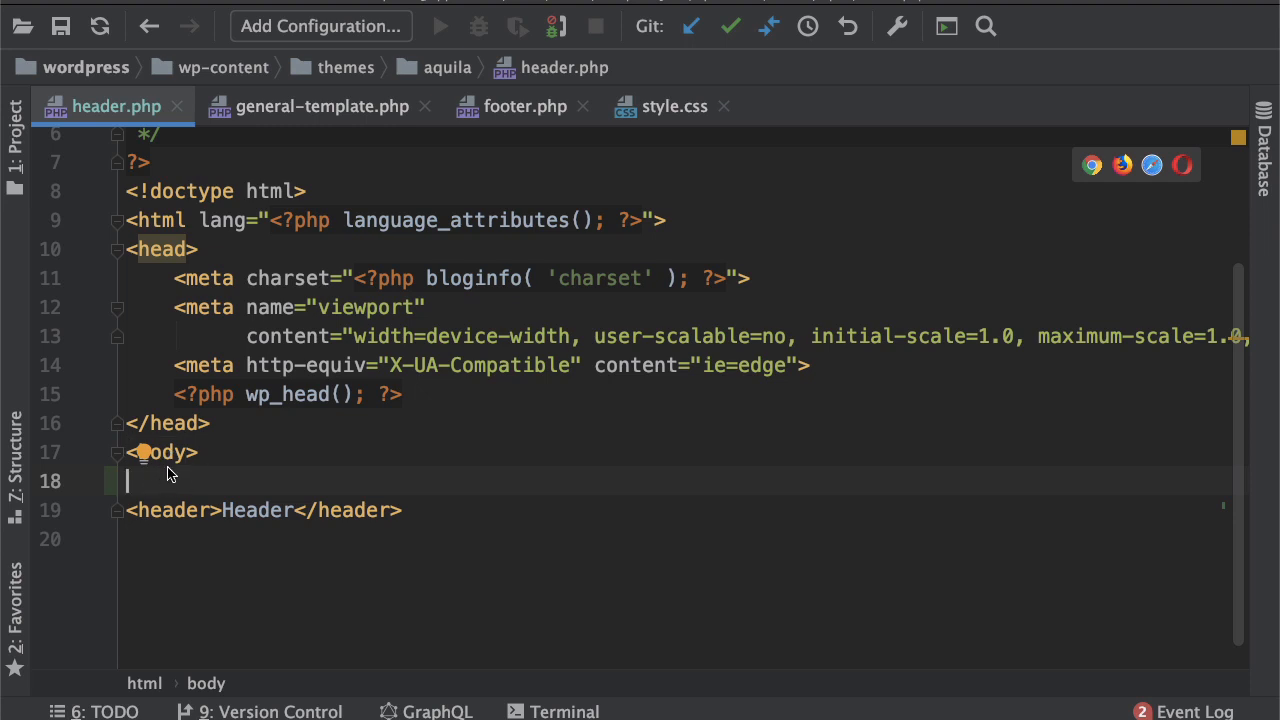
{"action": "mouse_move", "coordinate": [186, 473]}
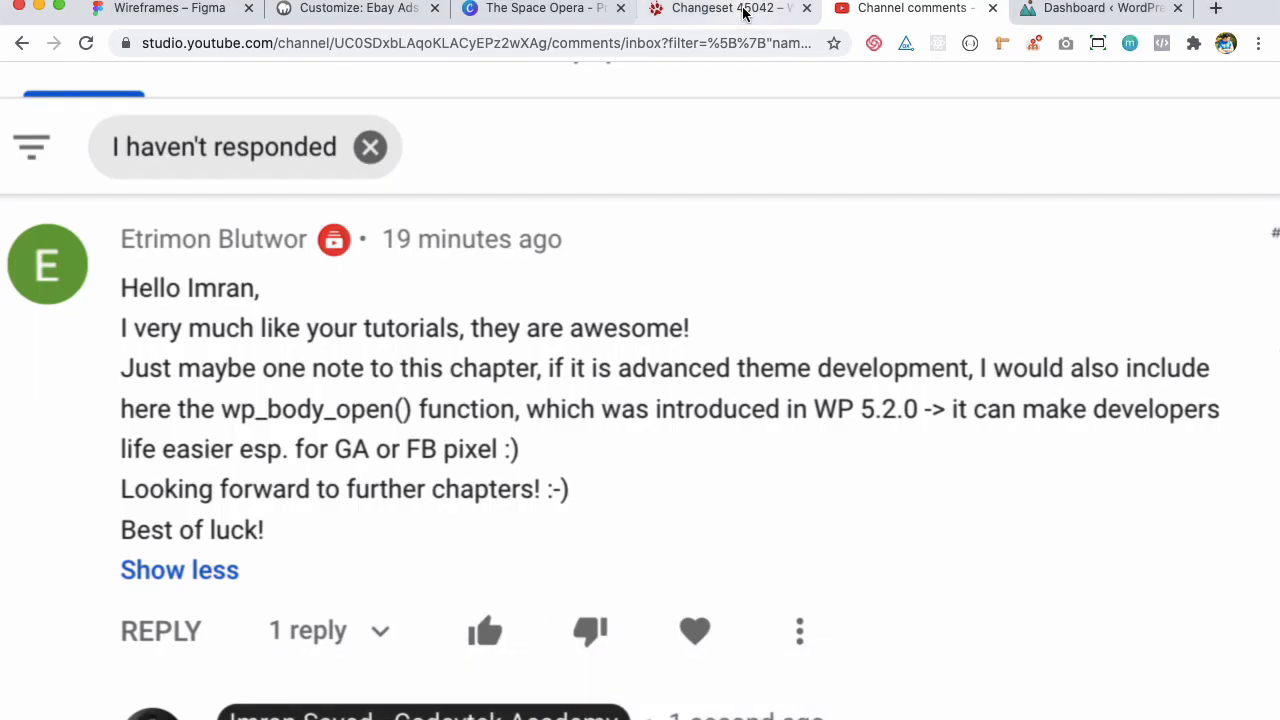
{"action": "left_click", "coordinate": [728, 8]}
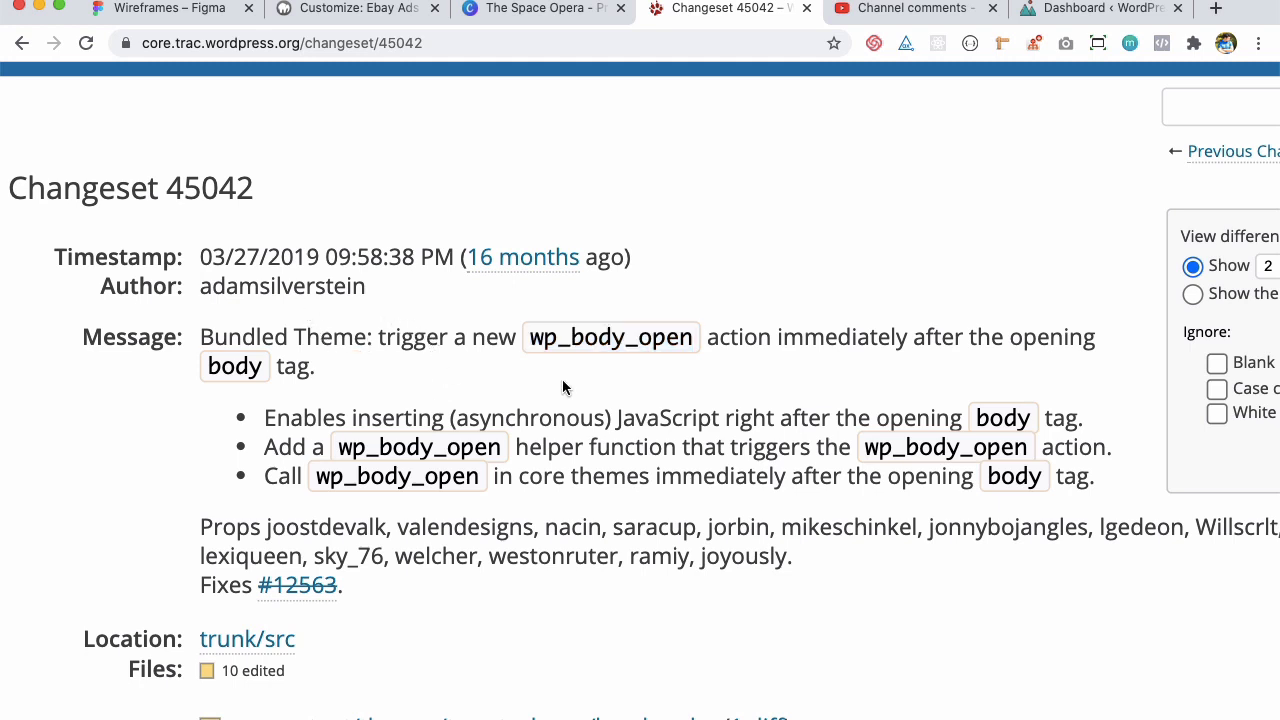
Highlight text in Trac changeset 45042 while reading about the wp_body_open action
{"action": "left_click_drag", "start_coordinate": [380, 417], "coordinate": [537, 417]}
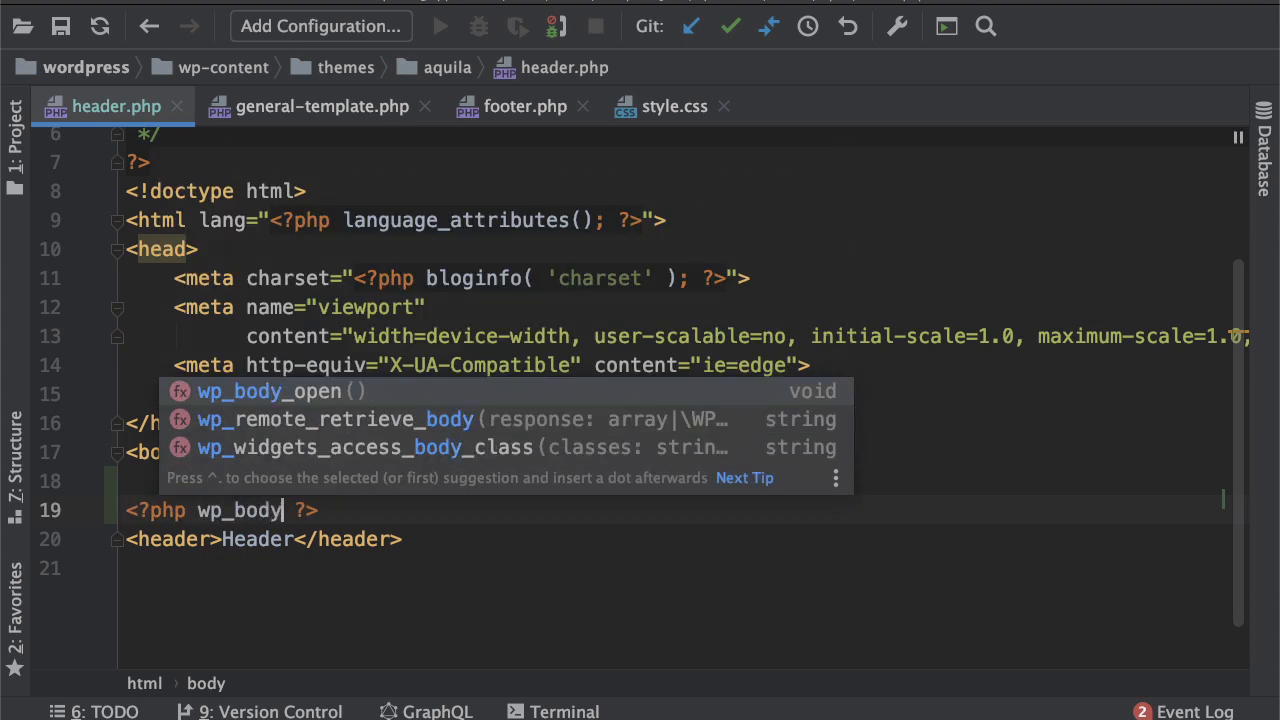
Accept wp_body_open() from autocomplete after the body tag and select its name
{"action": "key", "text": "Enter"}
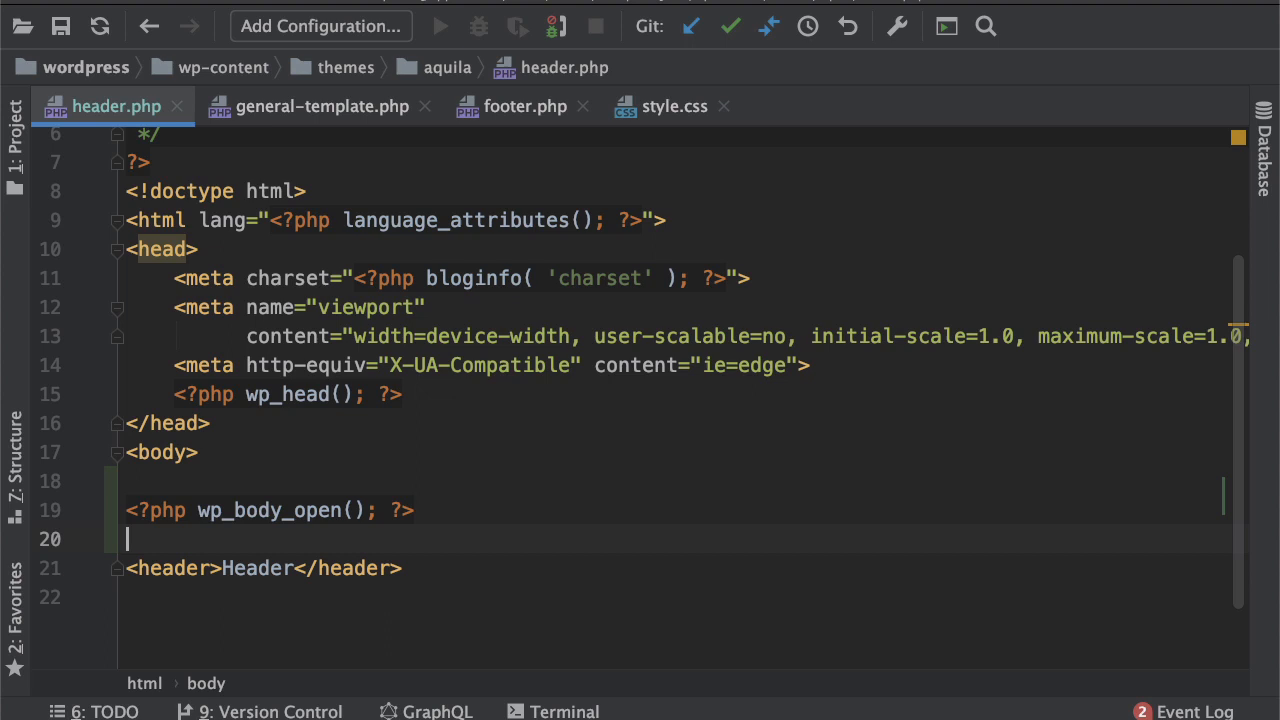
{"action": "double_click", "coordinate": [268, 511]}
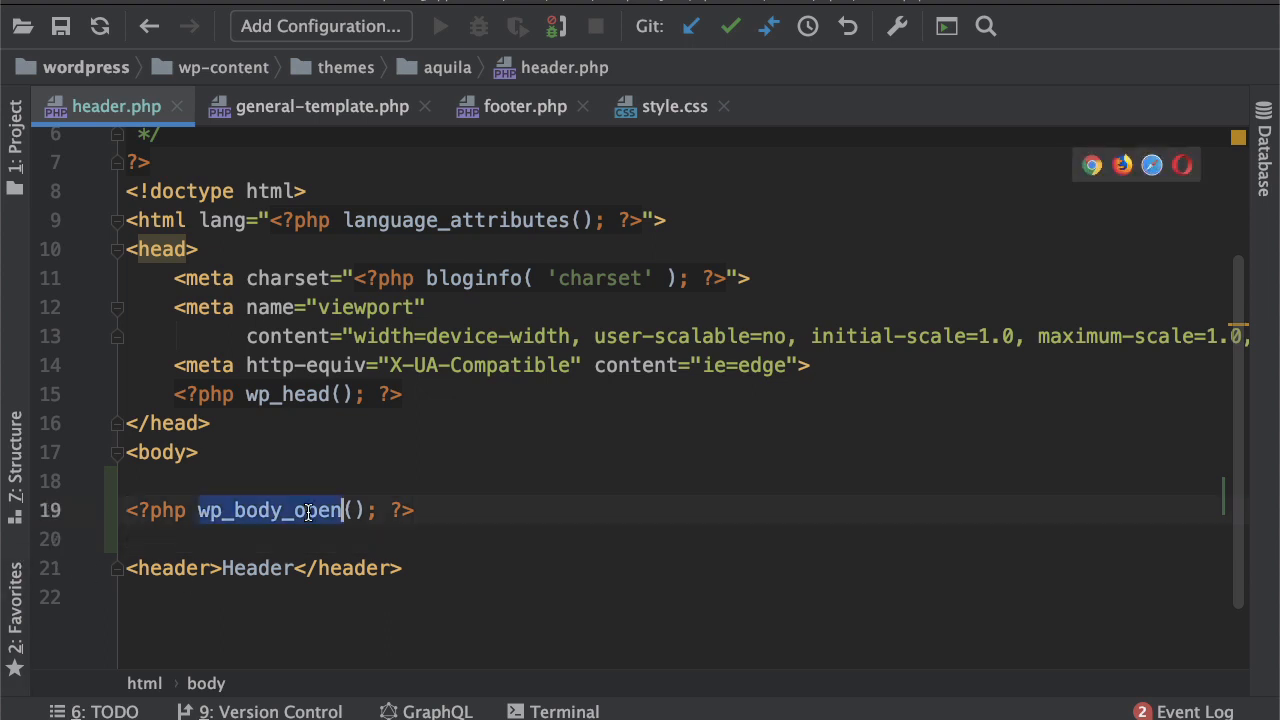
{"action": "left_click", "coordinate": [268, 510]}
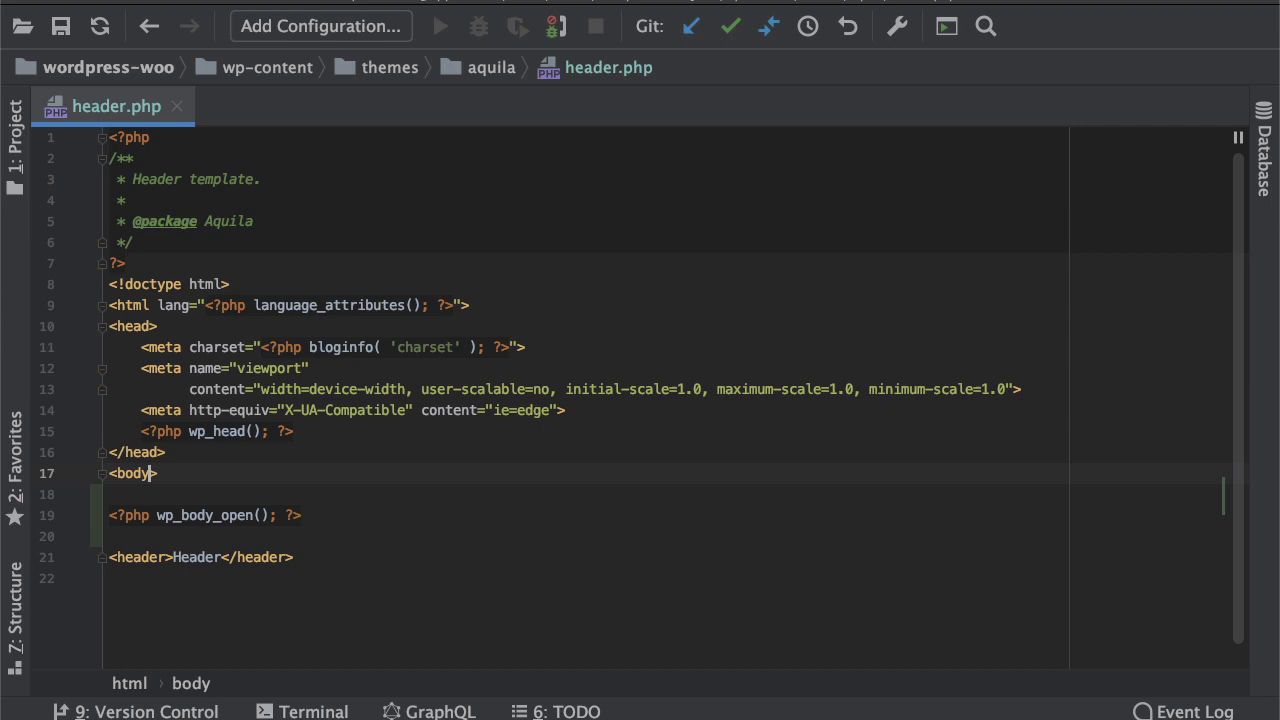
Add <?php body_class() ?> inside the opening body tag using autocomplete
{"action": "type", "text": "<?php ?>"}
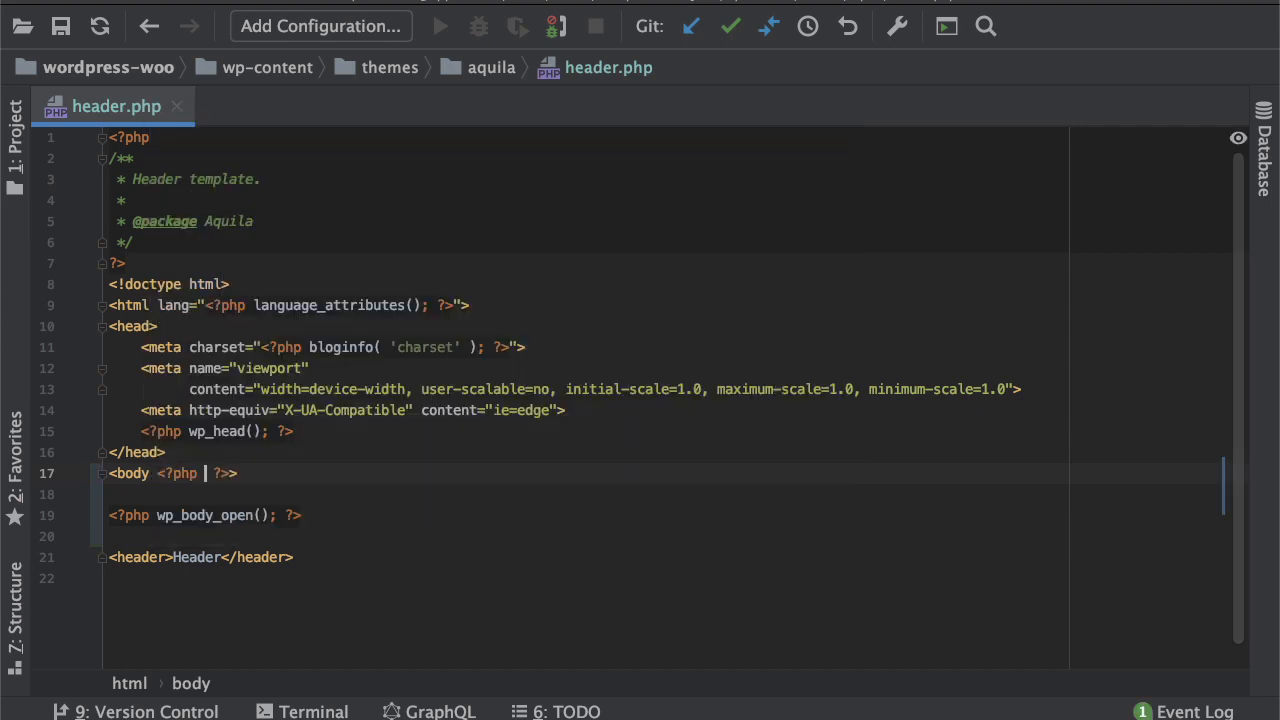
{"action": "type", "text": "body"}
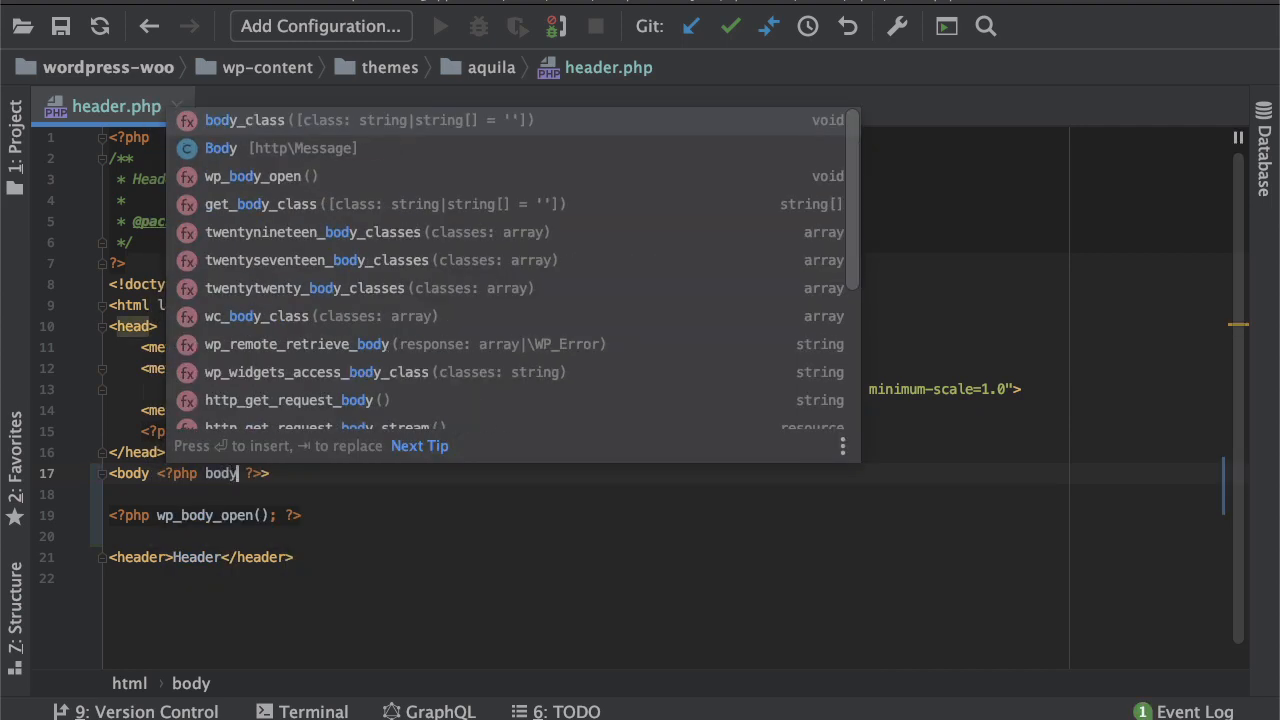
{"action": "key", "text": "Enter"}
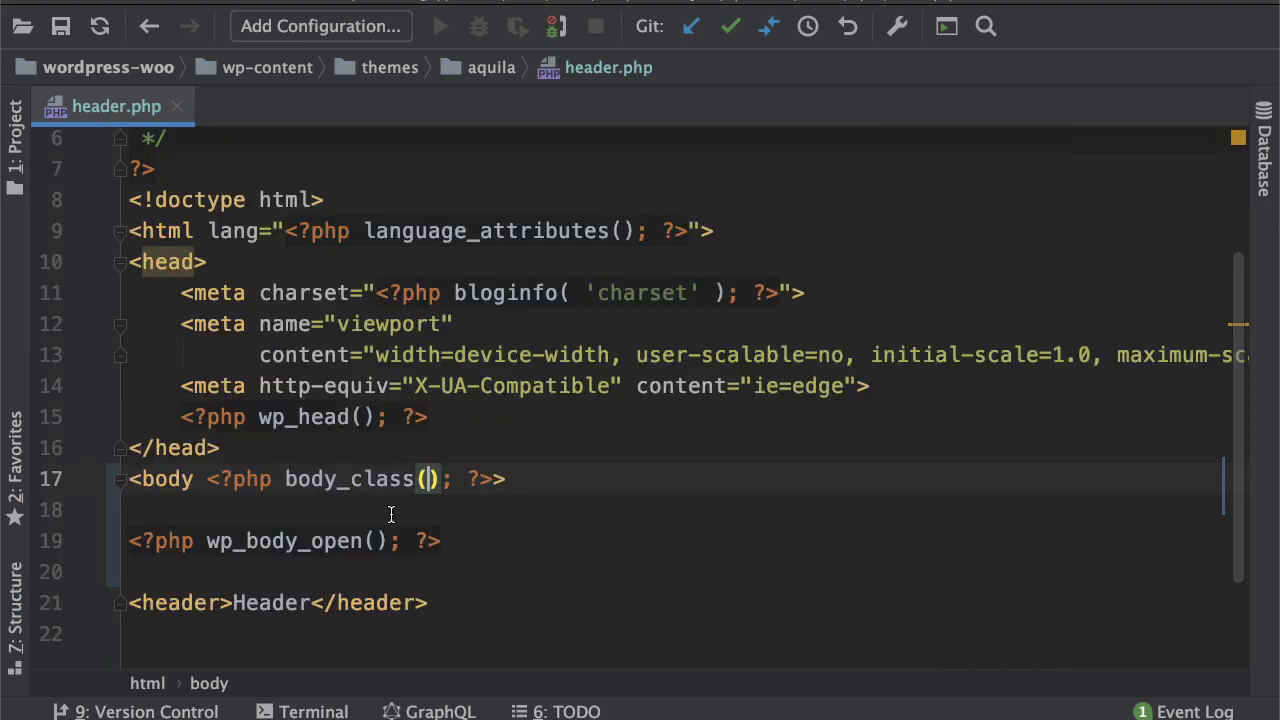
{"action": "double_click", "coordinate": [347, 479]}
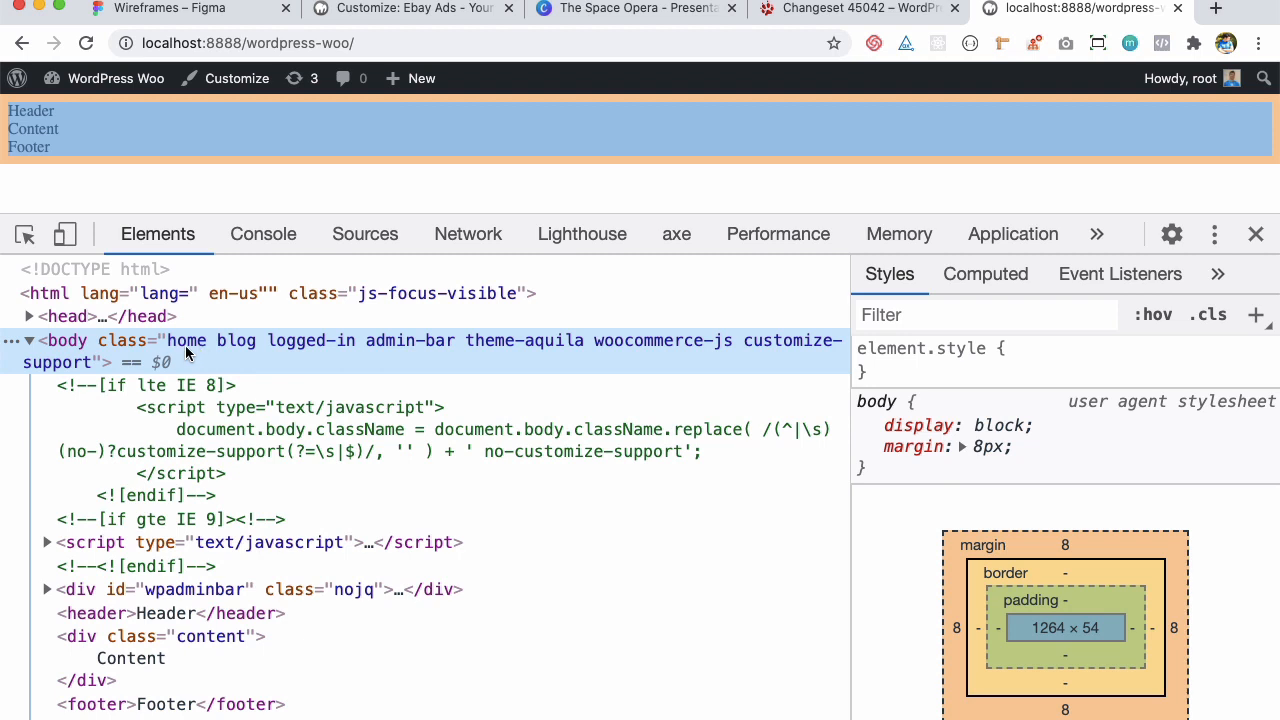
{"action": "mouse_move", "coordinate": [197, 358]}
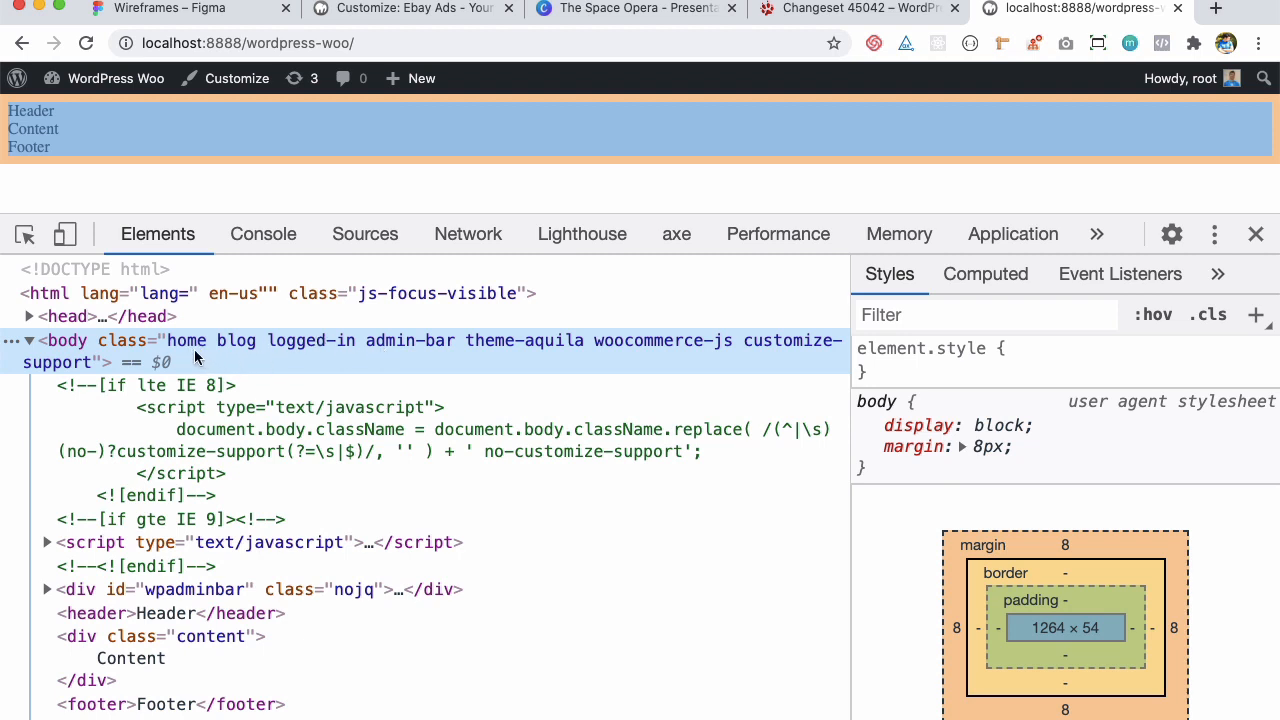
{"action": "mouse_move", "coordinate": [412, 356]}
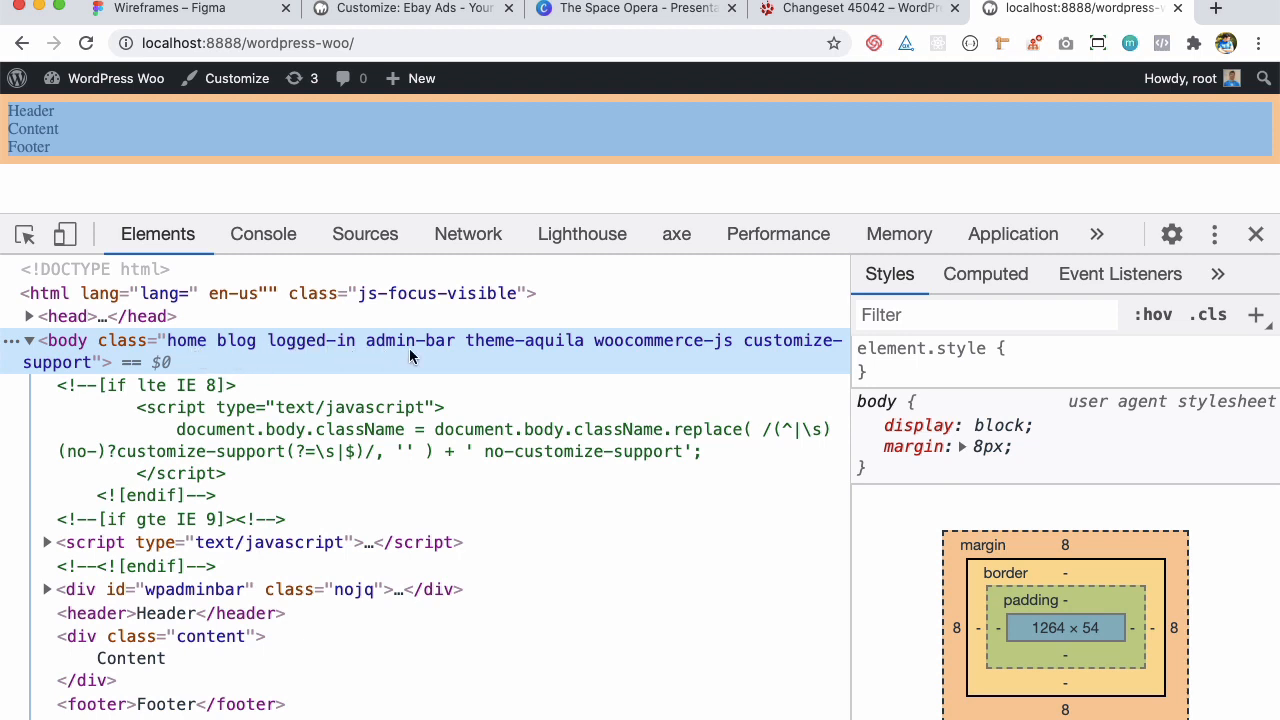
{"action": "mouse_move", "coordinate": [505, 357]}
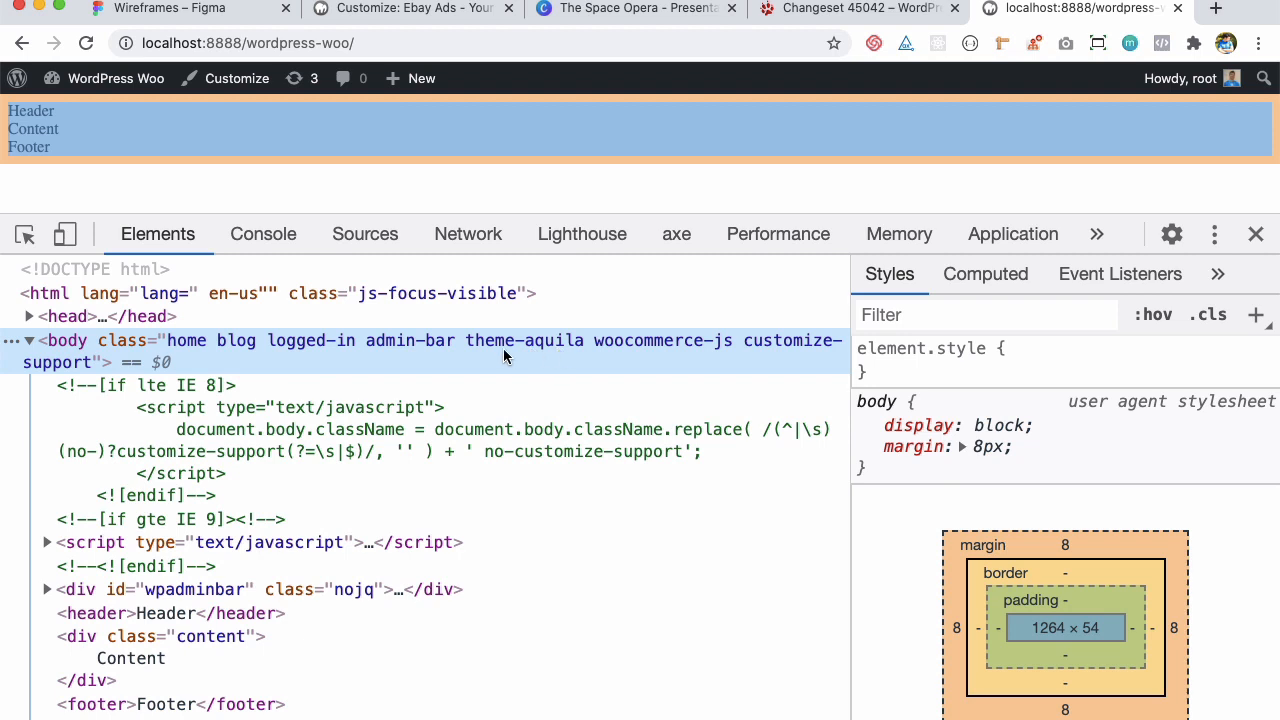
{"action": "mouse_move", "coordinate": [398, 374]}
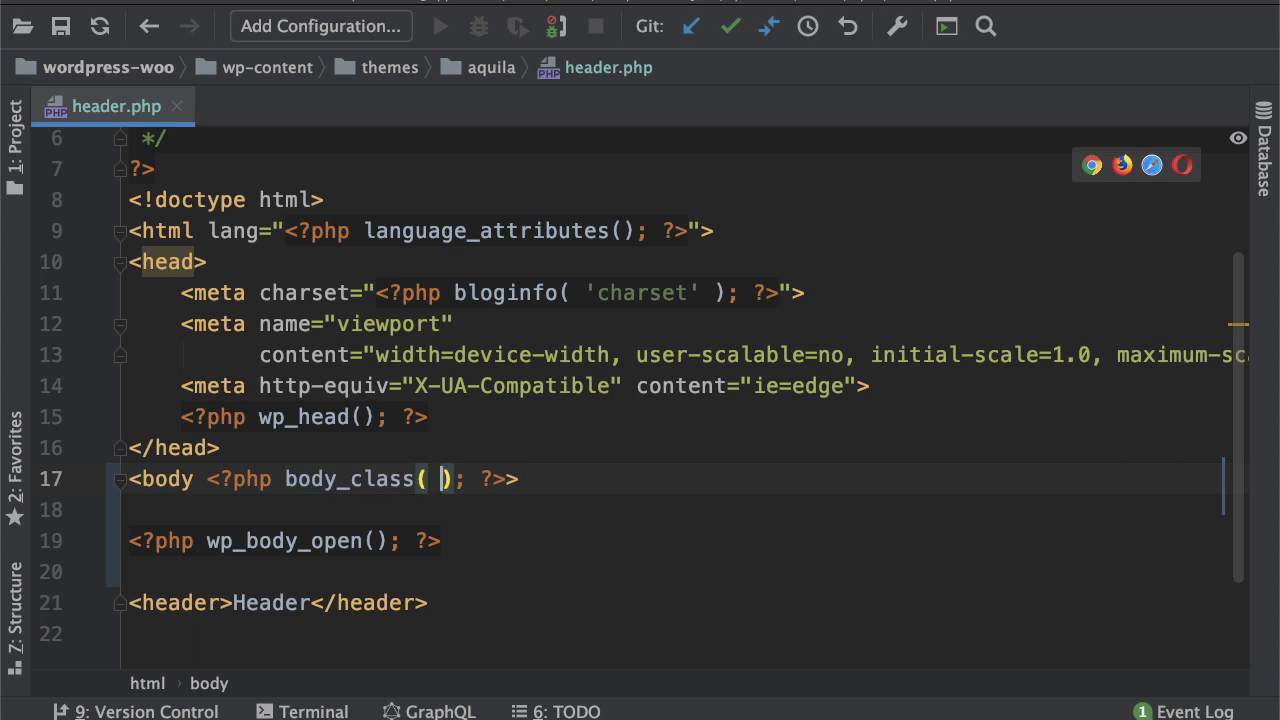
Pass 'hello-class' to body_class() and jump to its definition in post-template.php
{"action": "type", "text": "''"}
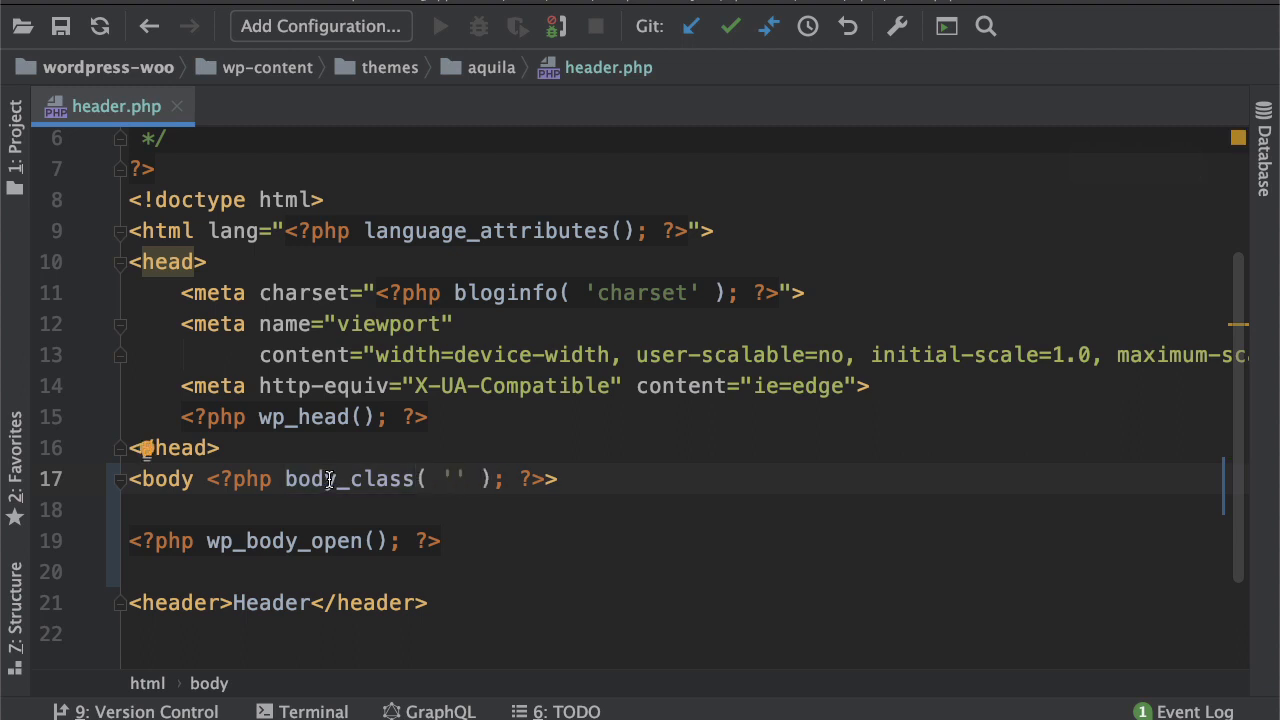
{"action": "type", "text": "hello-class"}
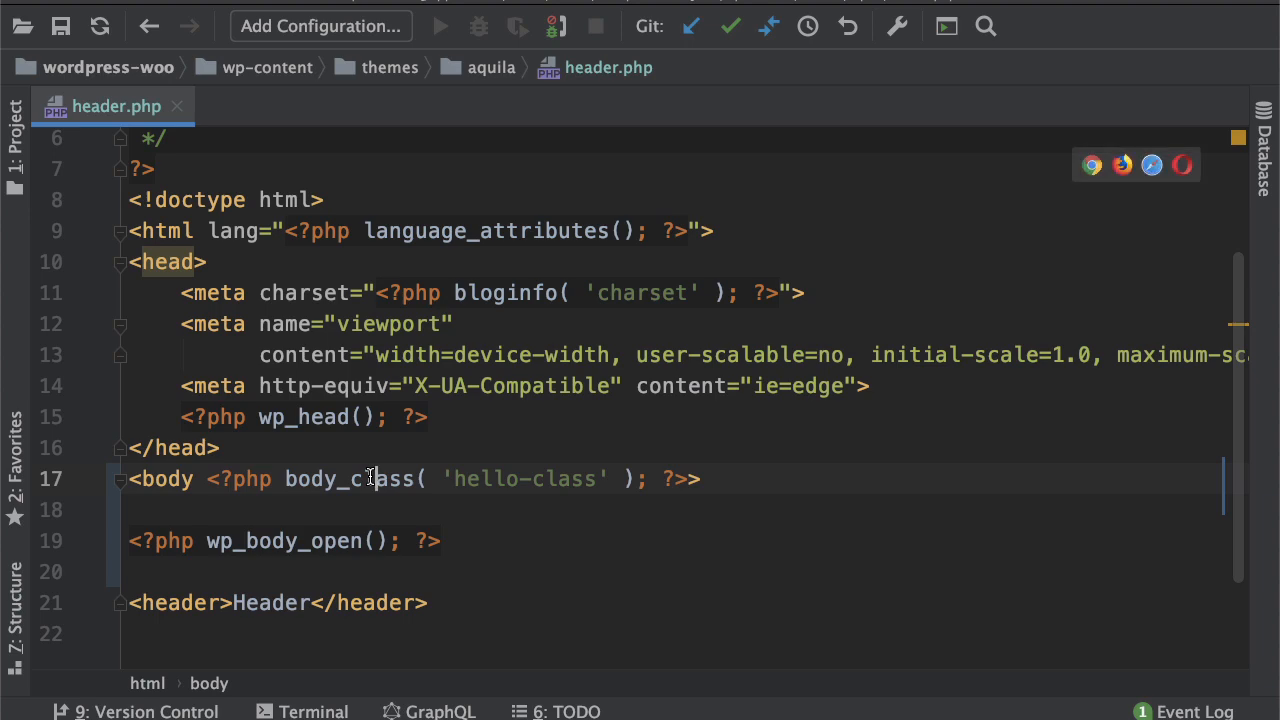
{"action": "left_click", "coordinate": [367, 478]}
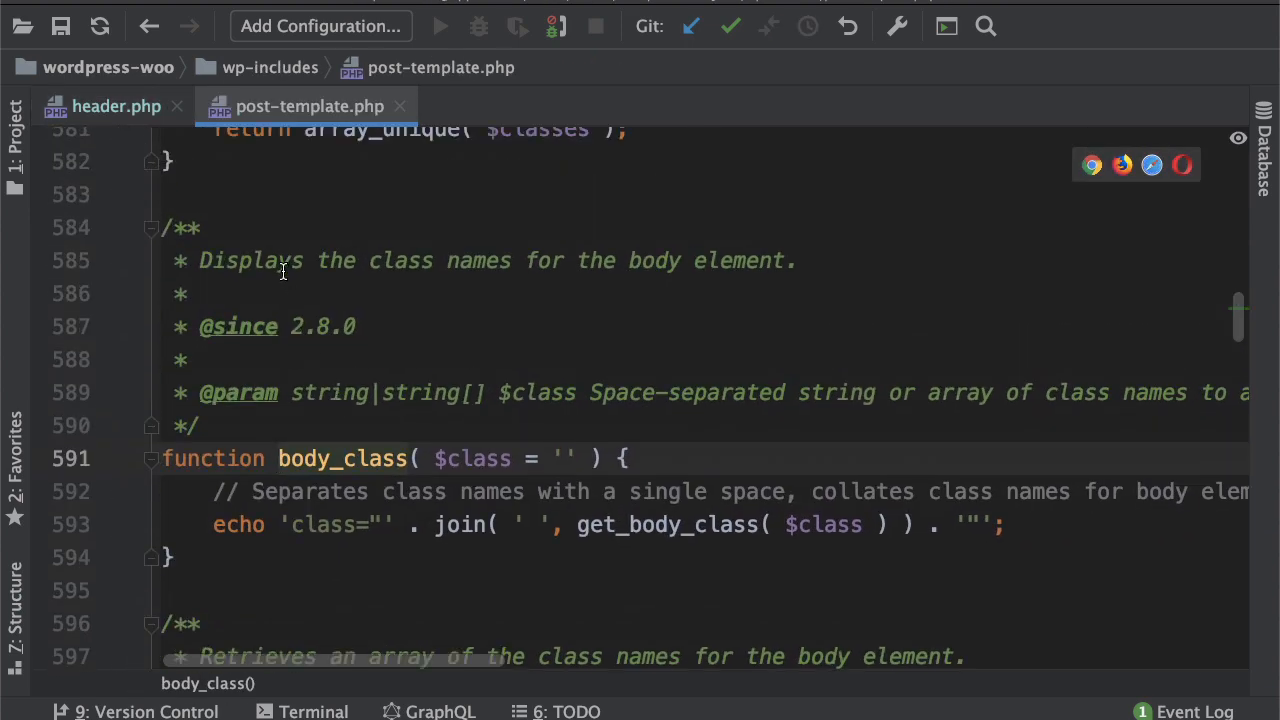
Review body_class's $class parameter usages, then delete 'hello-class' from header.php's call
{"action": "double_click", "coordinate": [251, 260]}
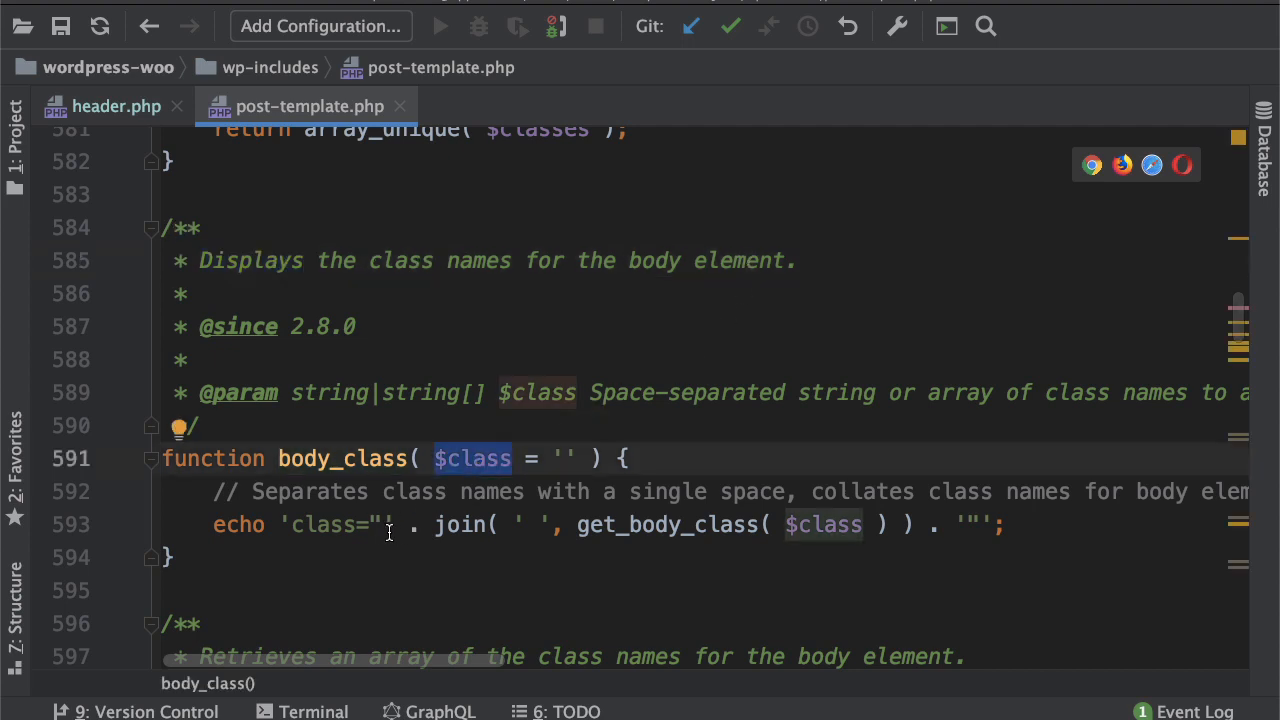
{"action": "double_click", "coordinate": [668, 524]}
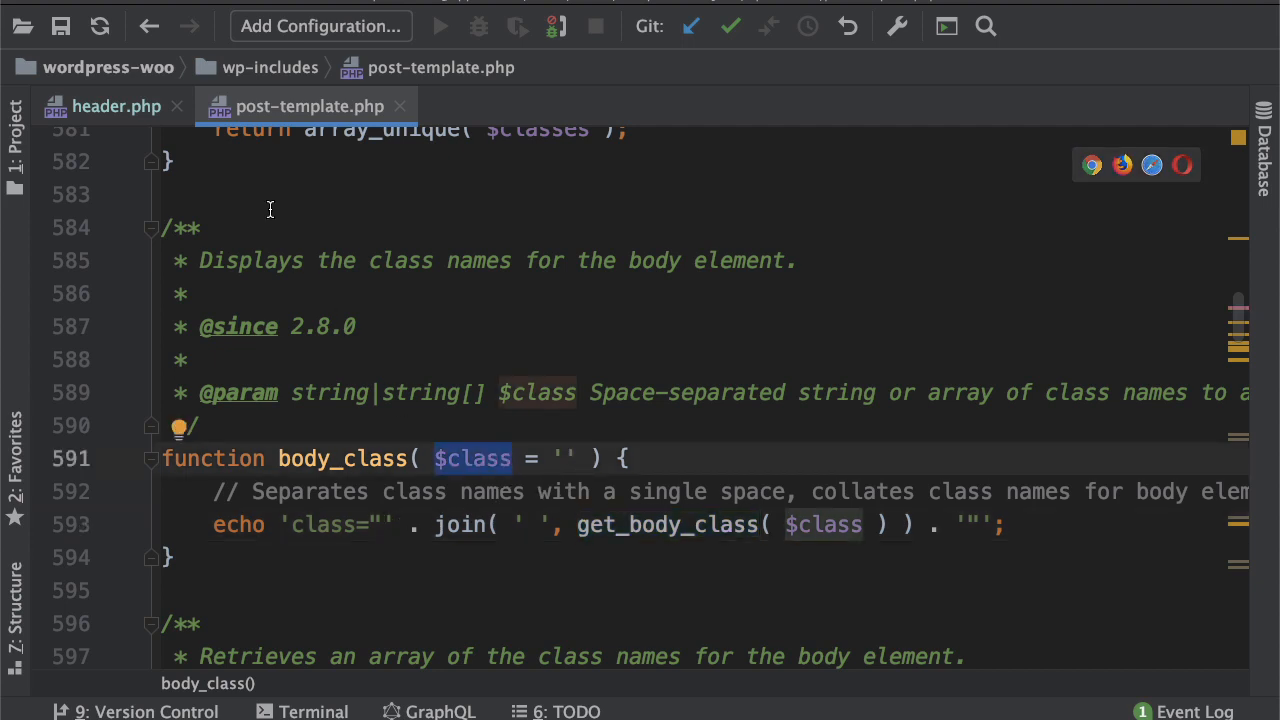
{"action": "left_click", "coordinate": [116, 106]}
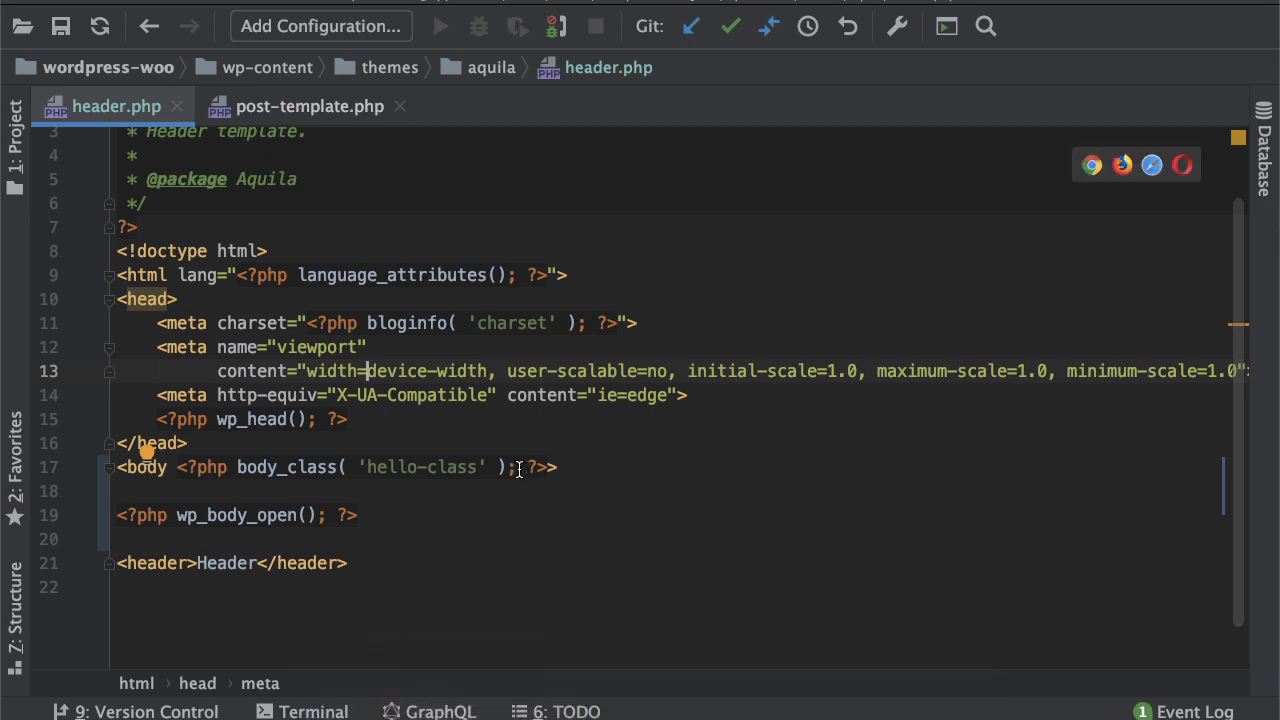
{"action": "double_click", "coordinate": [421, 467]}
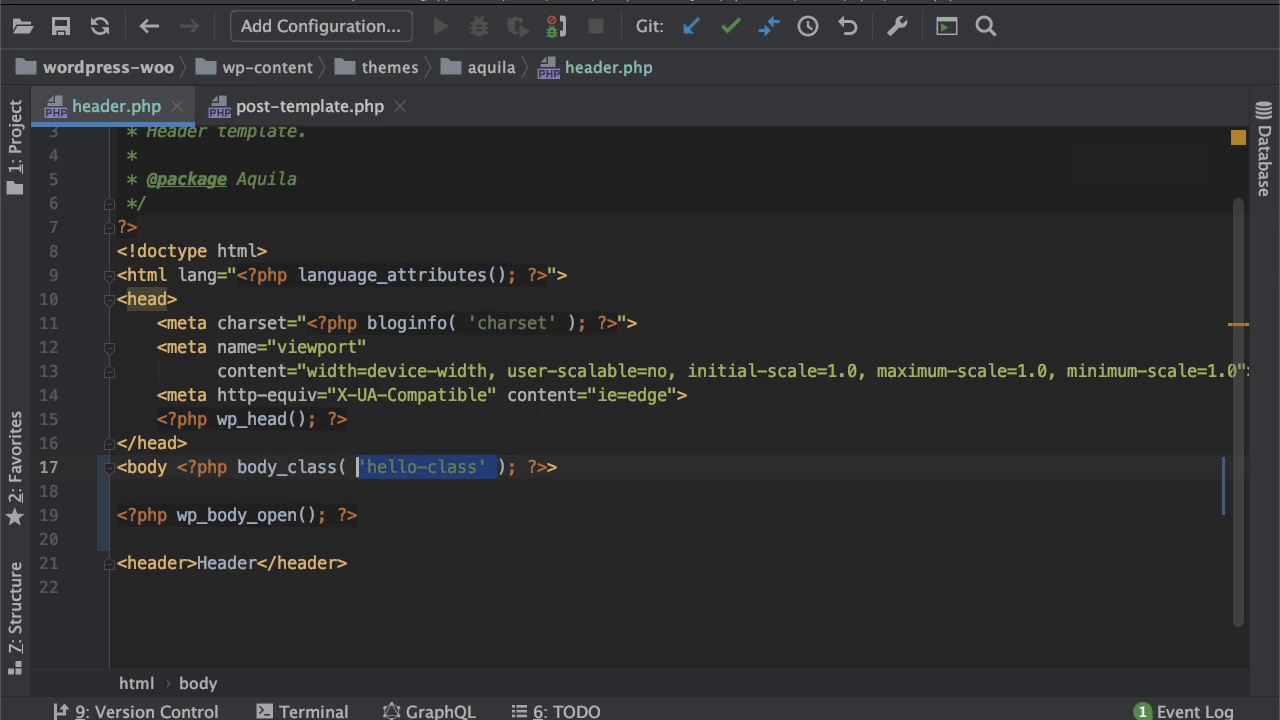
{"action": "key", "text": "Delete"}
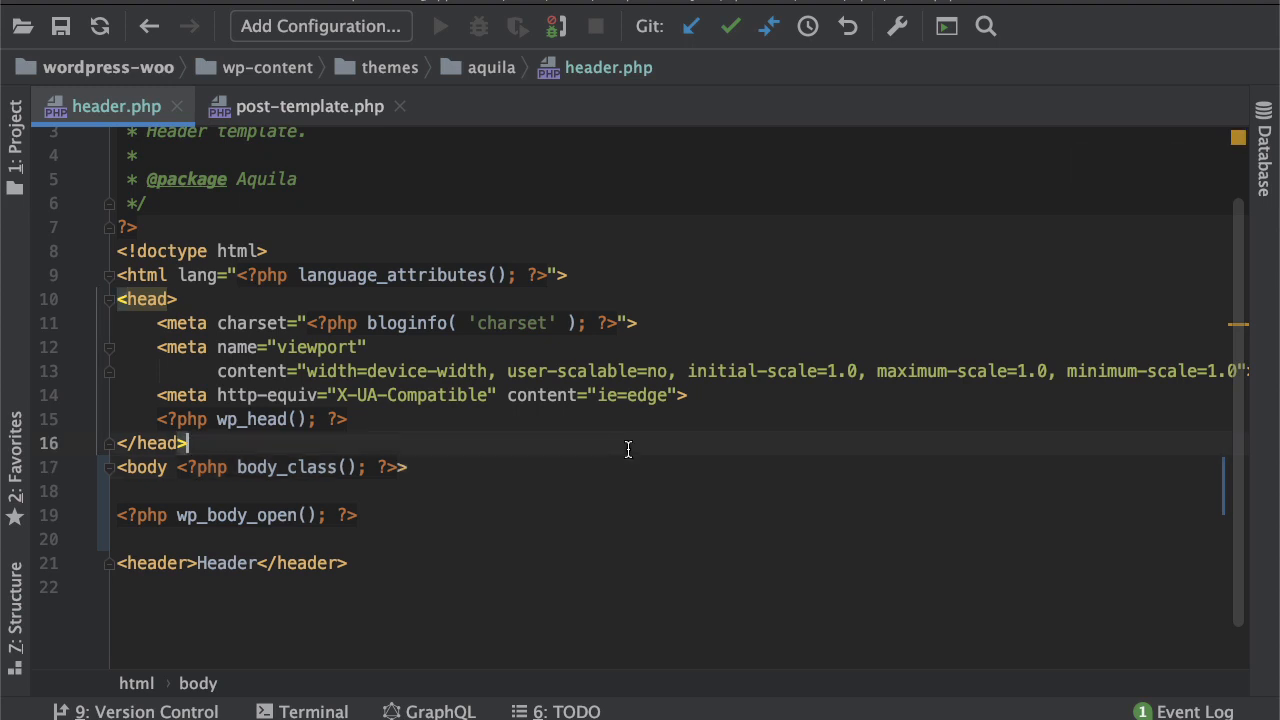